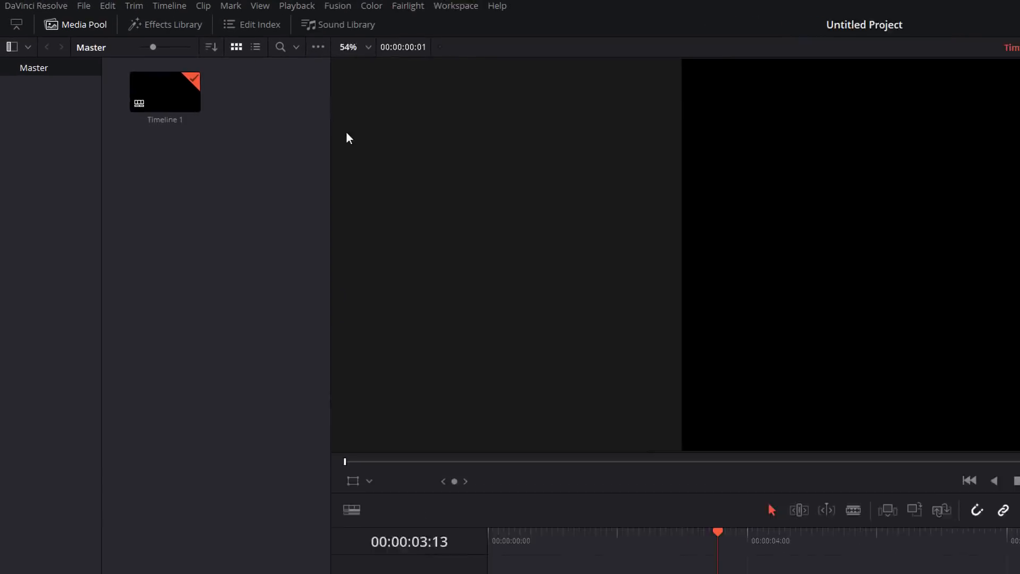
- Open the Effects Library and show the Toolbox Titles templates to add a Text+ title
left_click(165, 25)
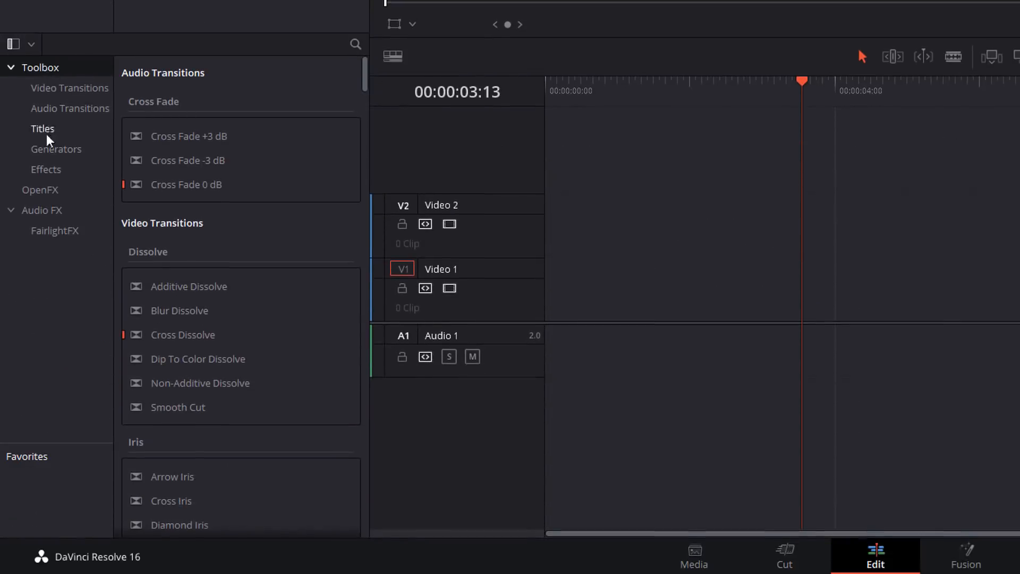
left_click(43, 128)
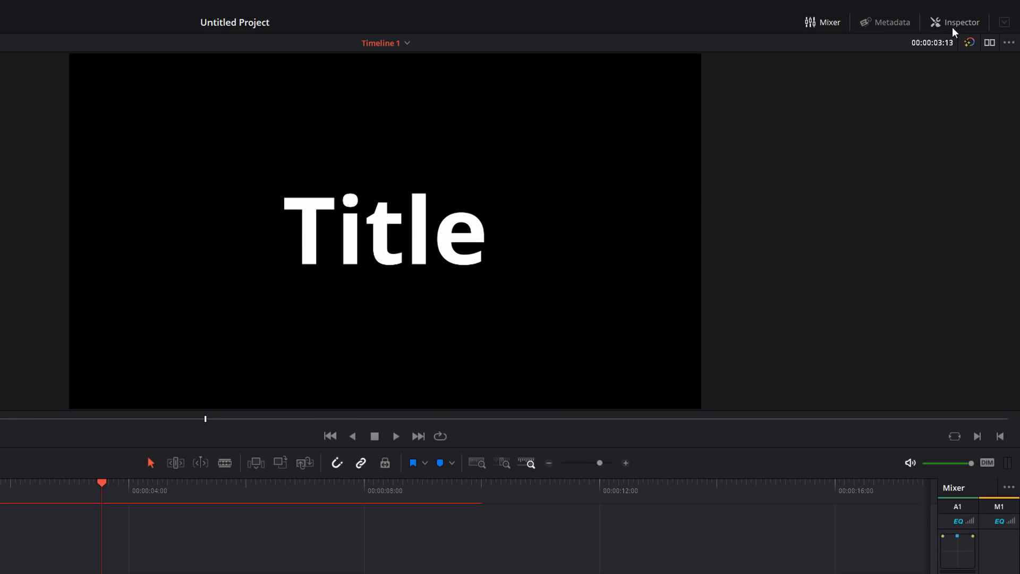
- Type 'asdfasd' in the Inspector, then give Styled Text the expression "Hello"
left_click(954, 23)
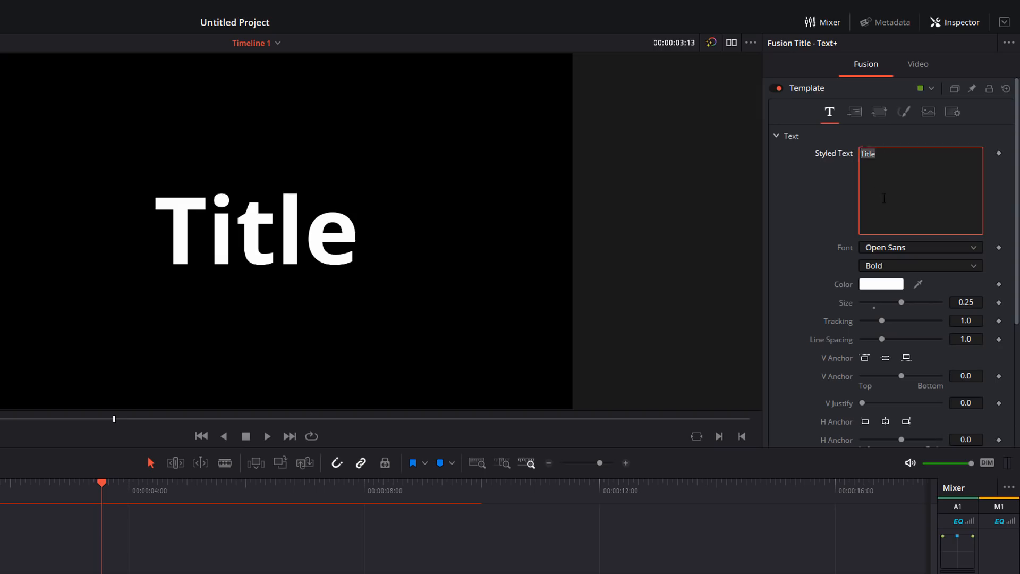
type("asdfasd")
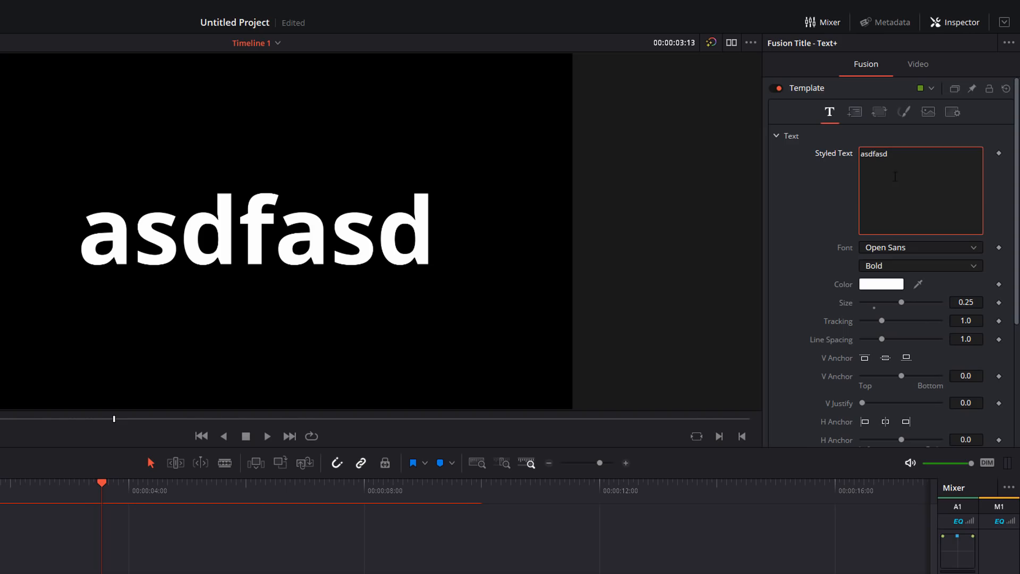
left_click(889, 153)
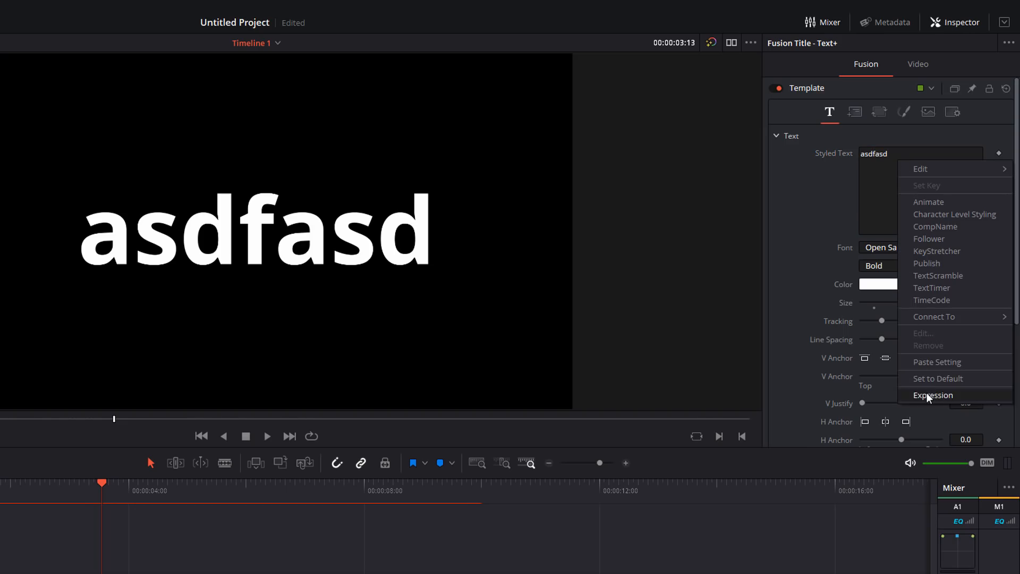
left_click(933, 394)
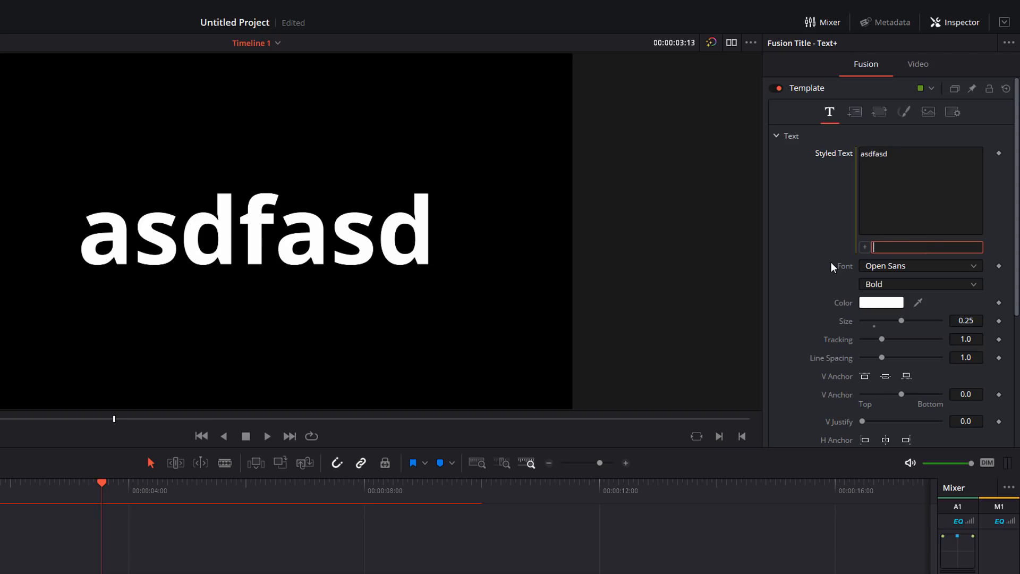
type("\"Hello")
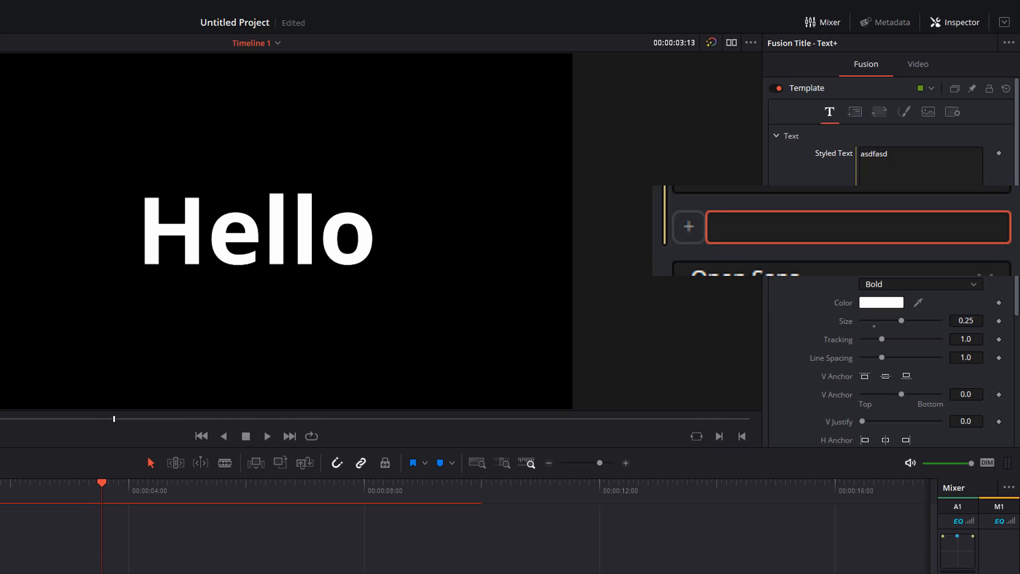
- Set the Styled Text expression to 10+10 .. " Bananas" so it shows 20 Bananas
type("10+")
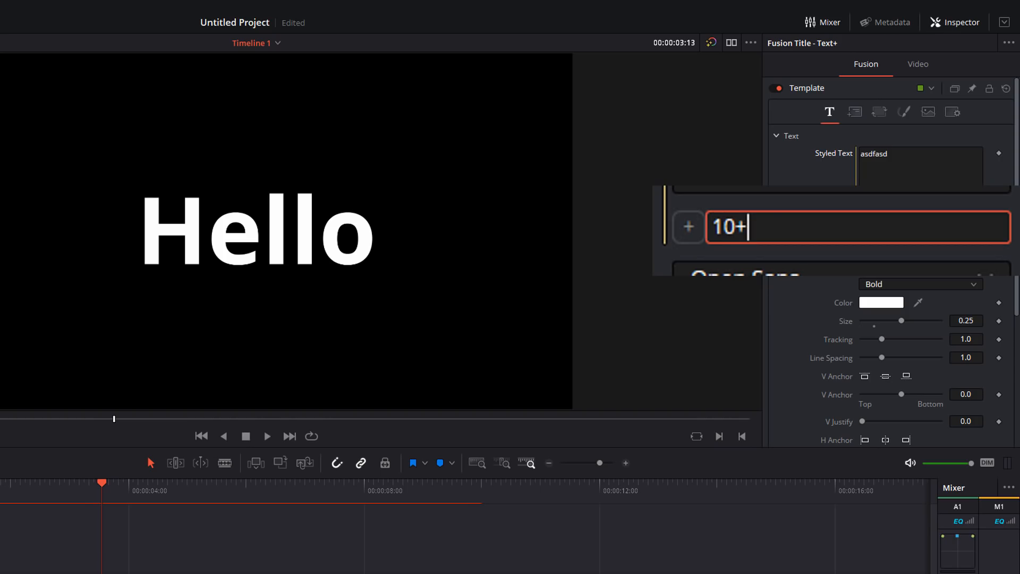
type("10")
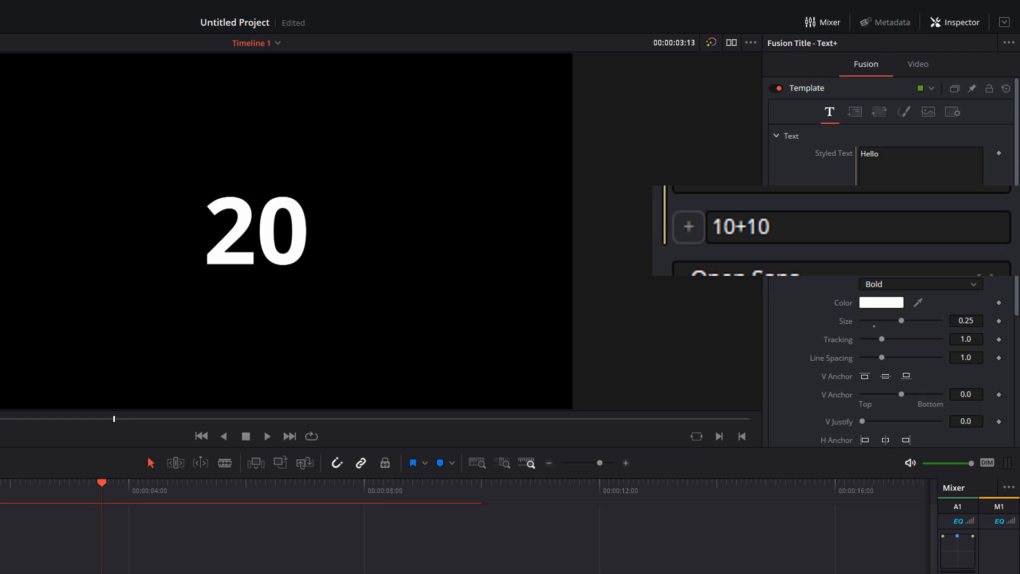
left_click(846, 226)
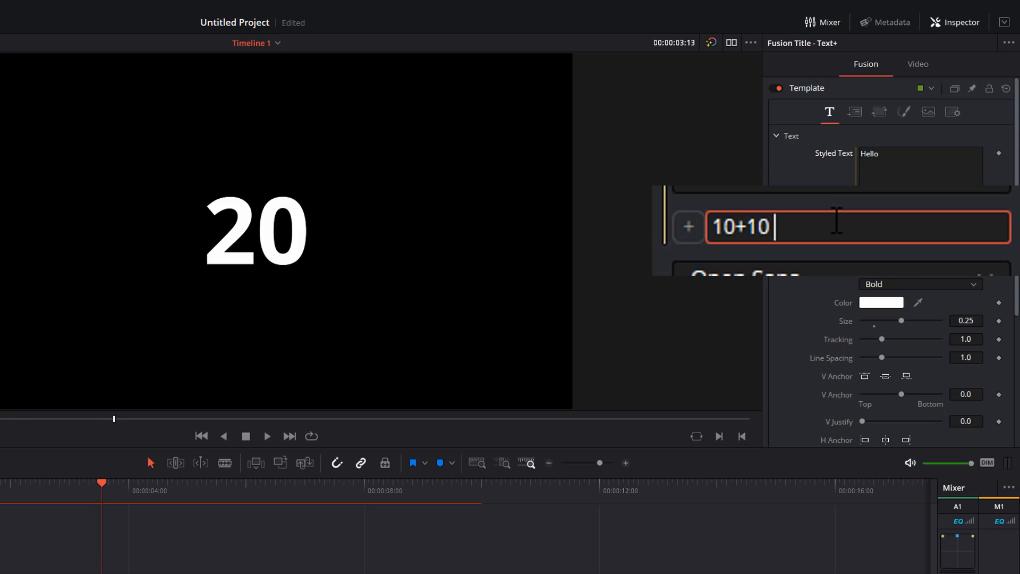
type("..")
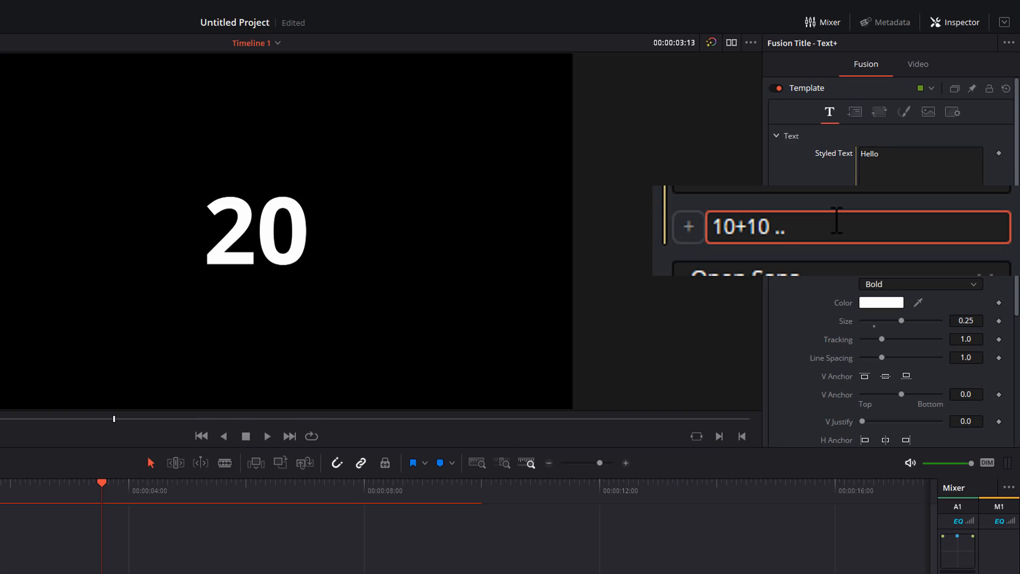
type("\"")
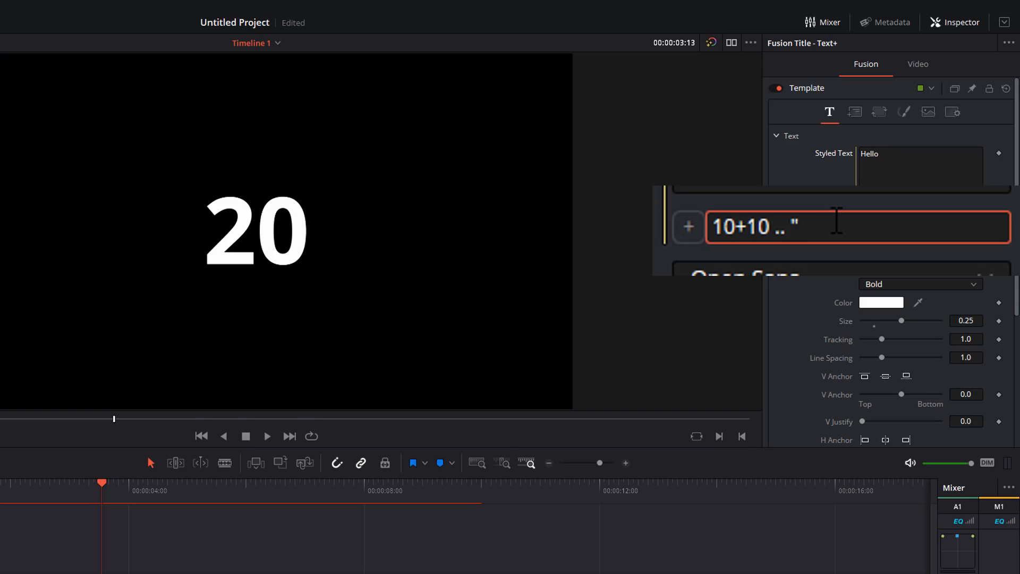
type("Baranas")
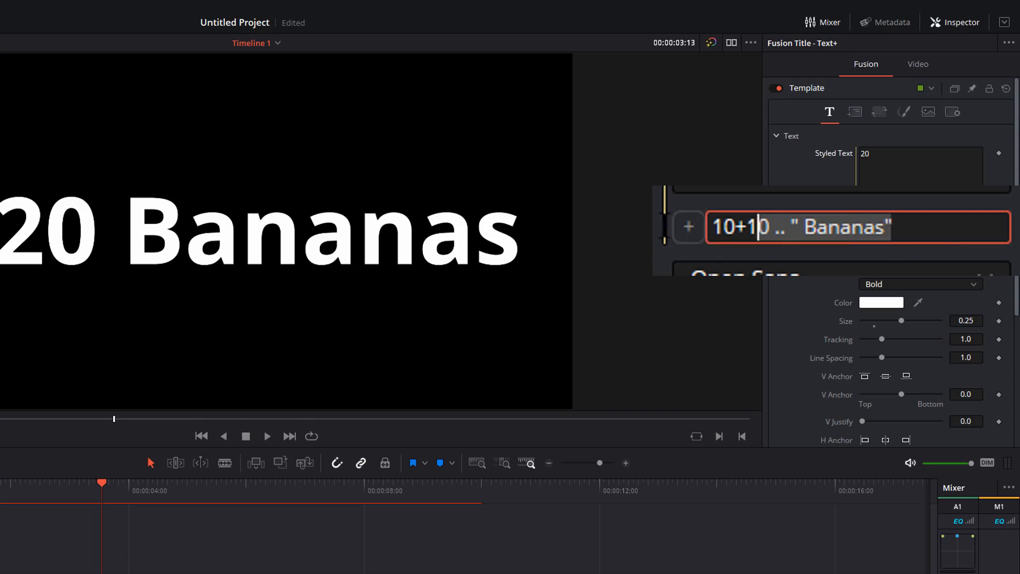
- Replace the expression with time and check the frame number at several playhead positions
key("ctrl+a")
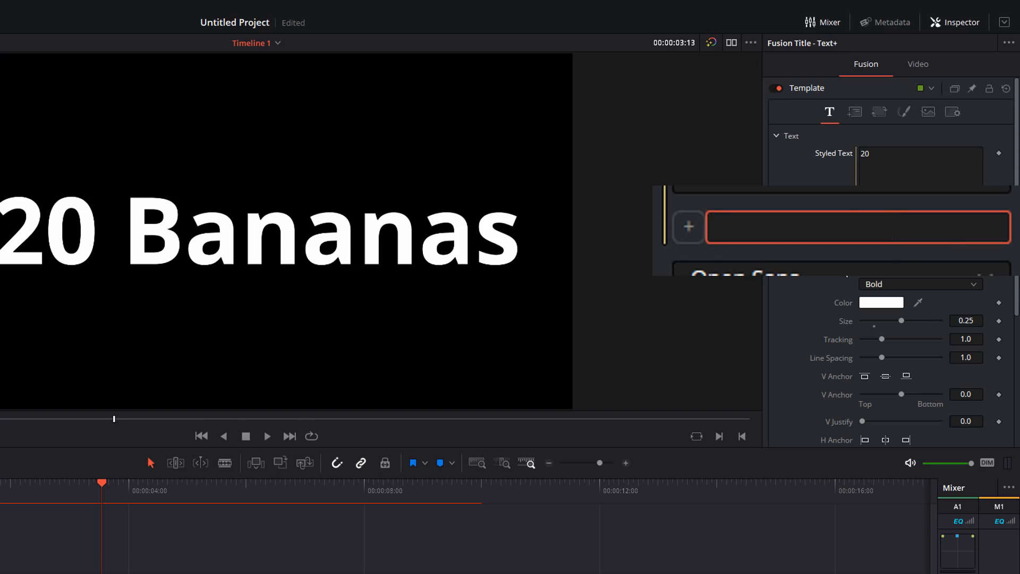
type("t")
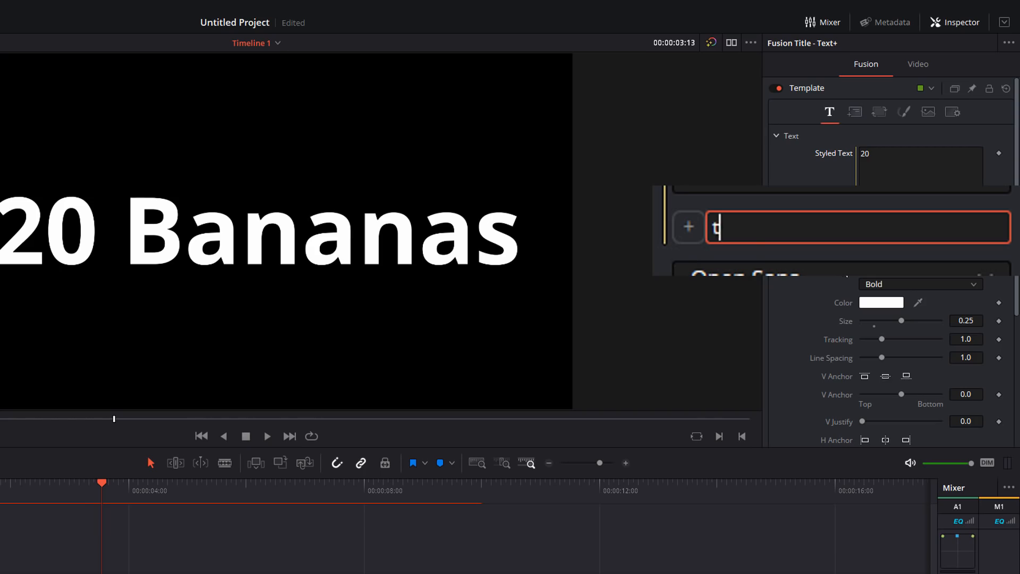
type("ime")
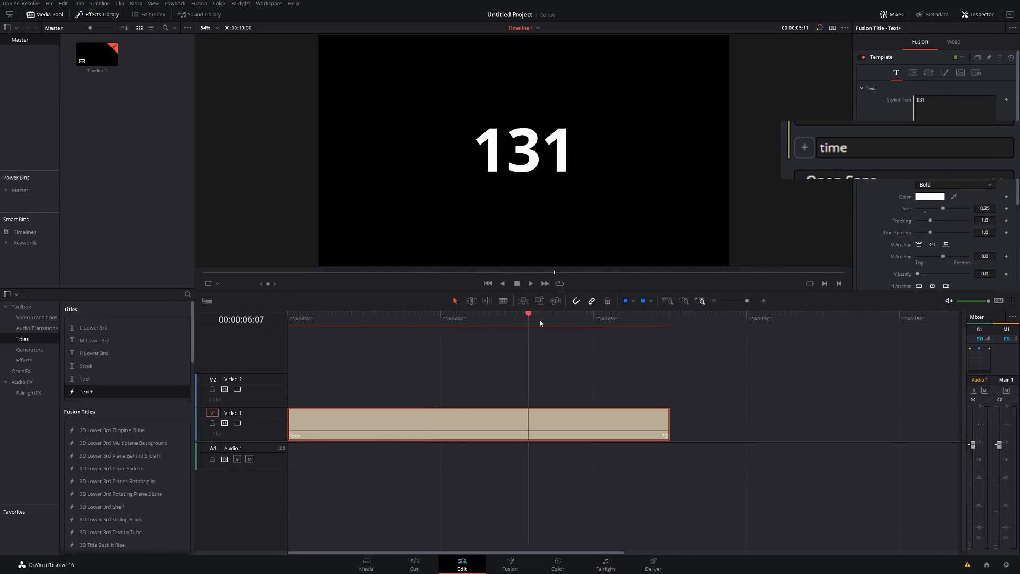
left_click(360, 319)
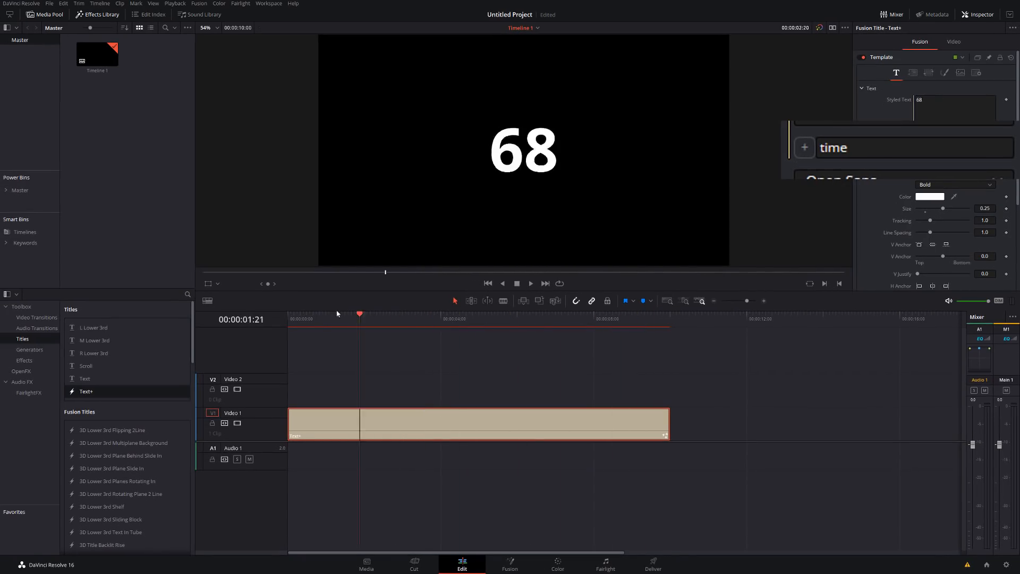
left_click(488, 283)
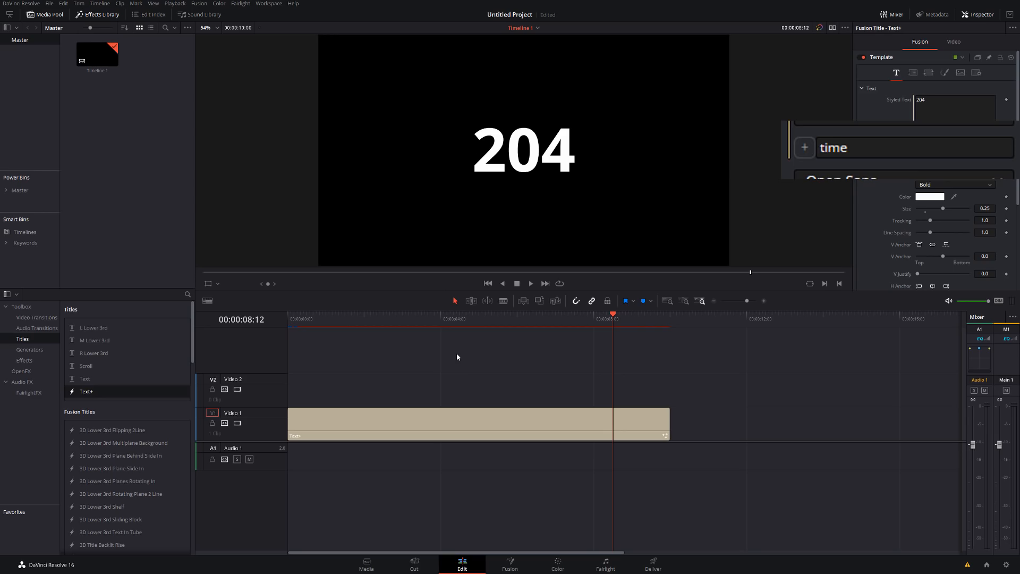
left_click(489, 283)
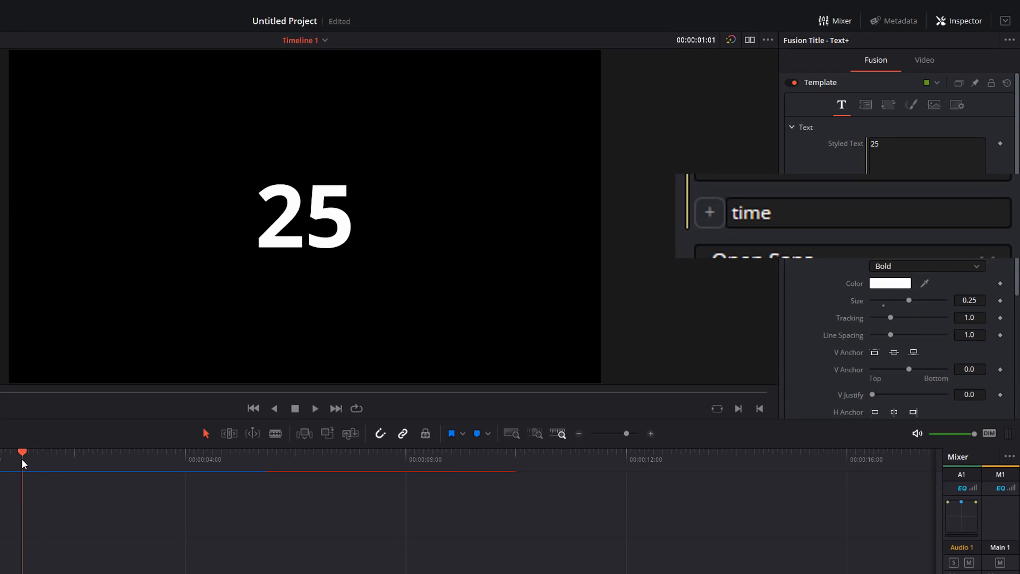
- Change the expression to time/24, then play and scrub to watch the seconds value
left_click(846, 212)
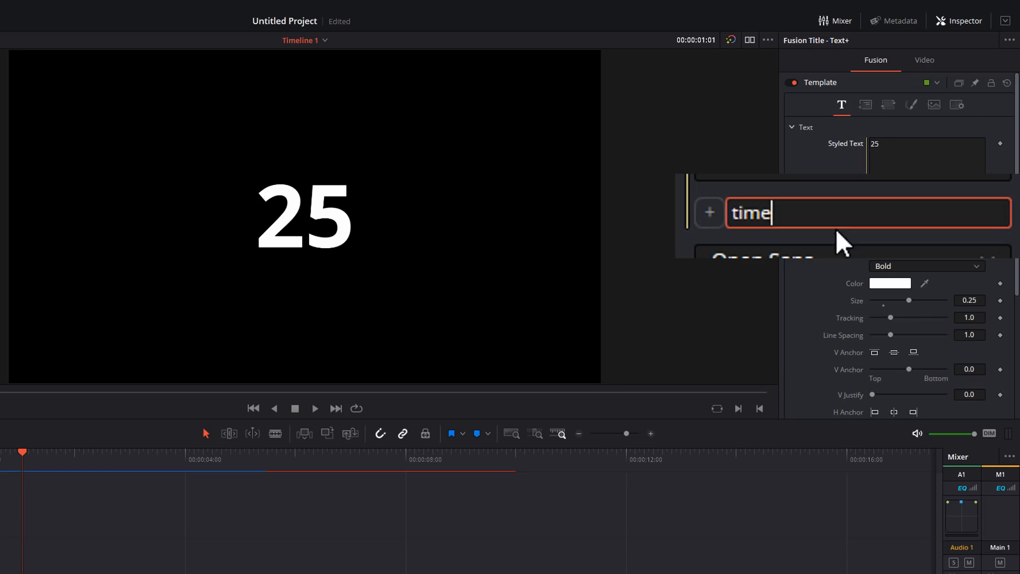
type("/")
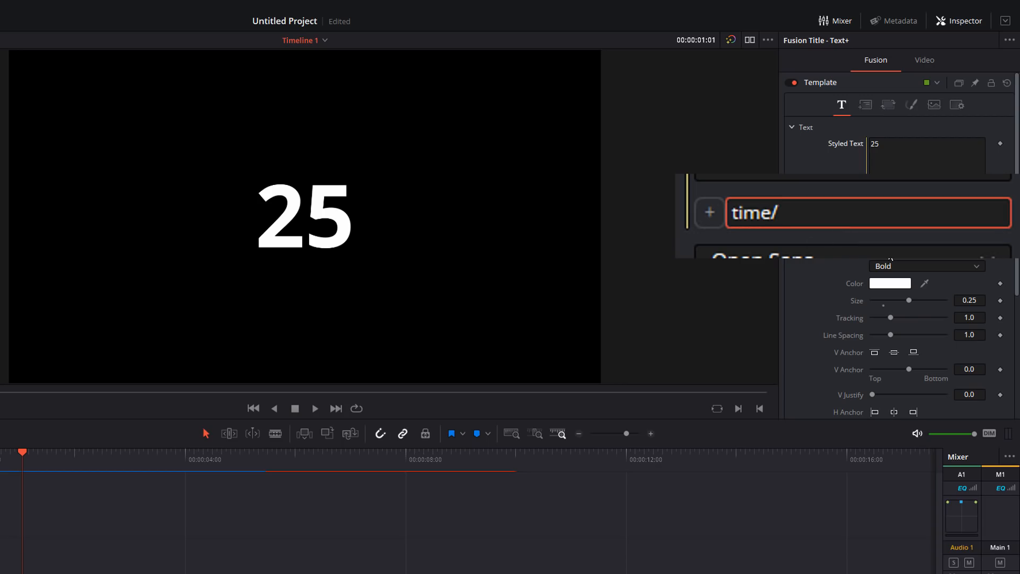
type("24")
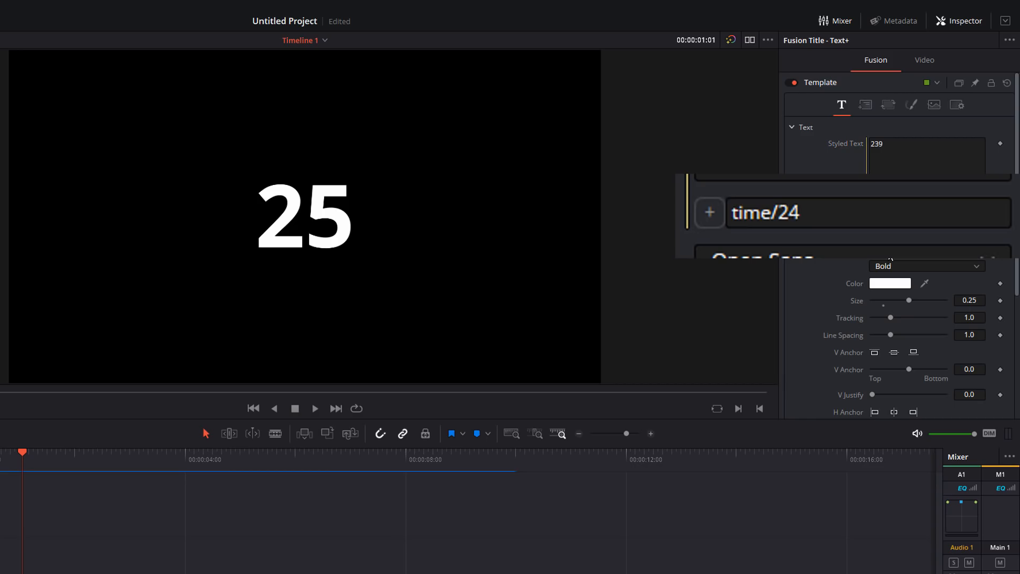
left_click(252, 408)
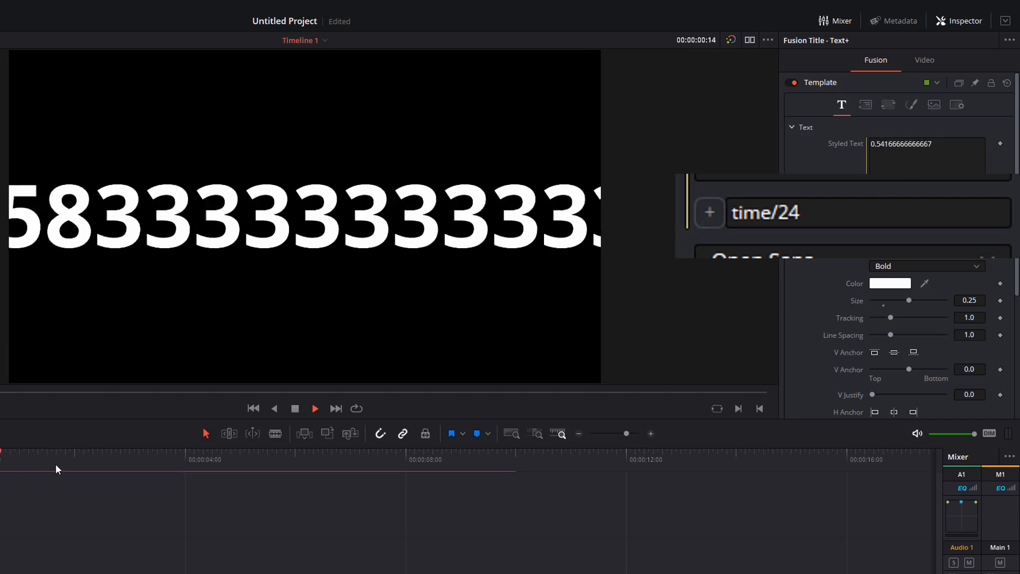
left_click(107, 452)
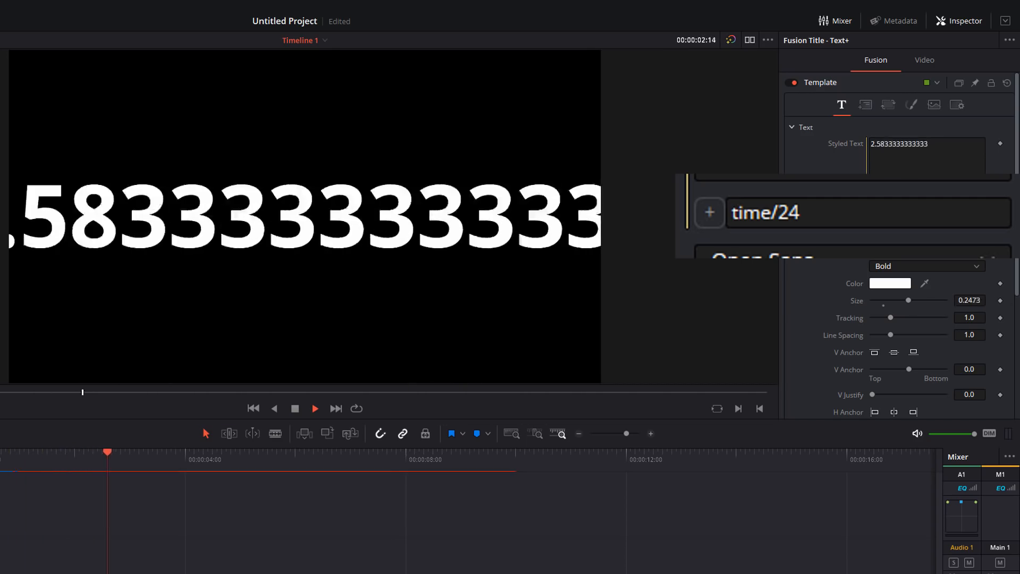
left_click(337, 452)
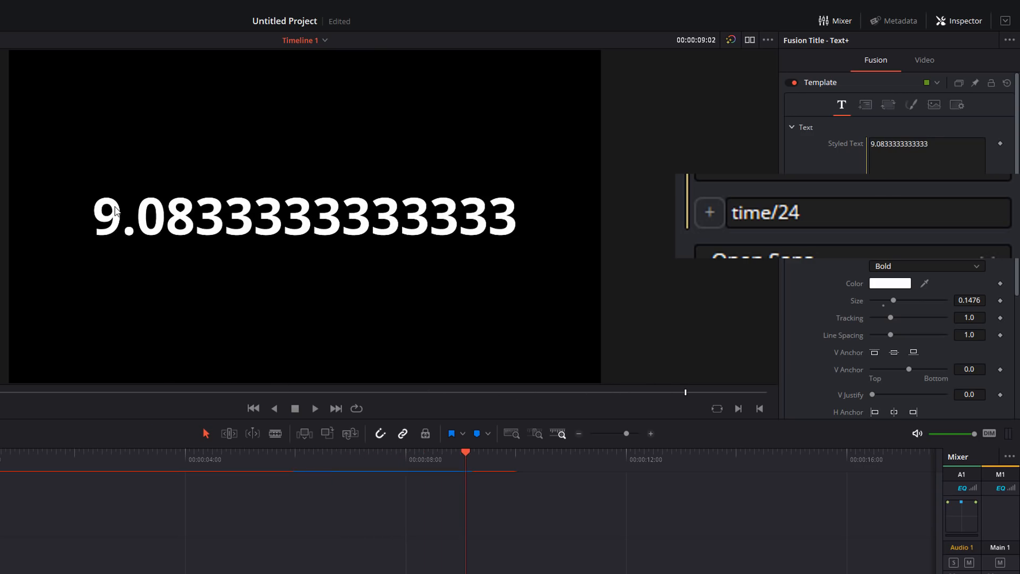
mouse_move(139, 238)
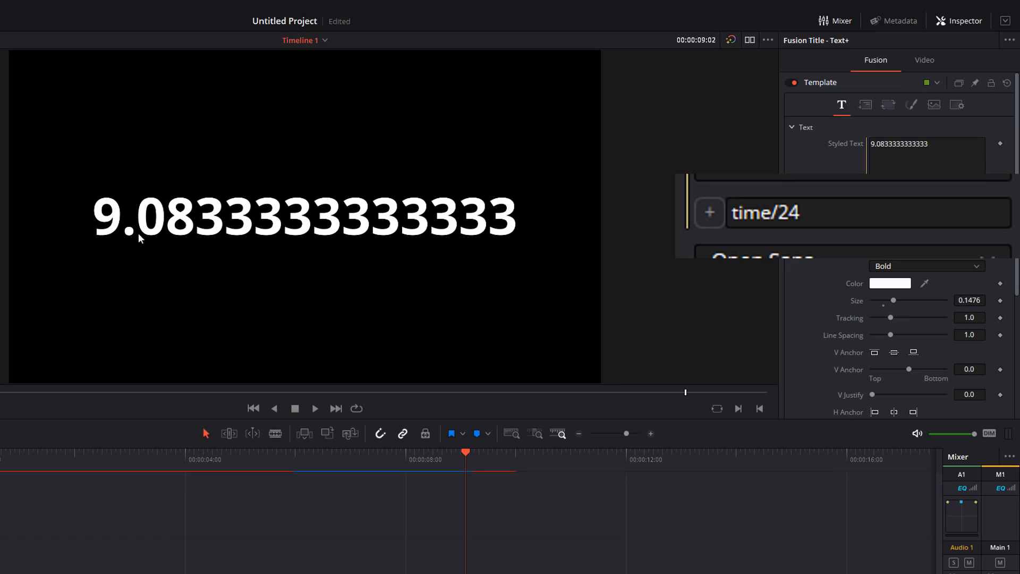
mouse_move(510, 190)
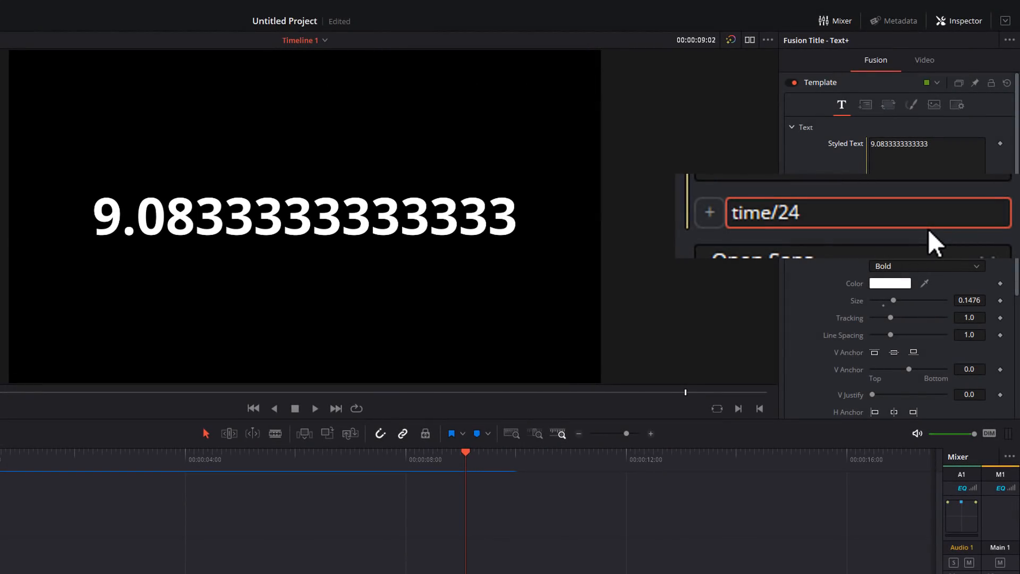
- Wrap the expression as ceil(time/24) and check the rounded value around ten seconds
type("ce")
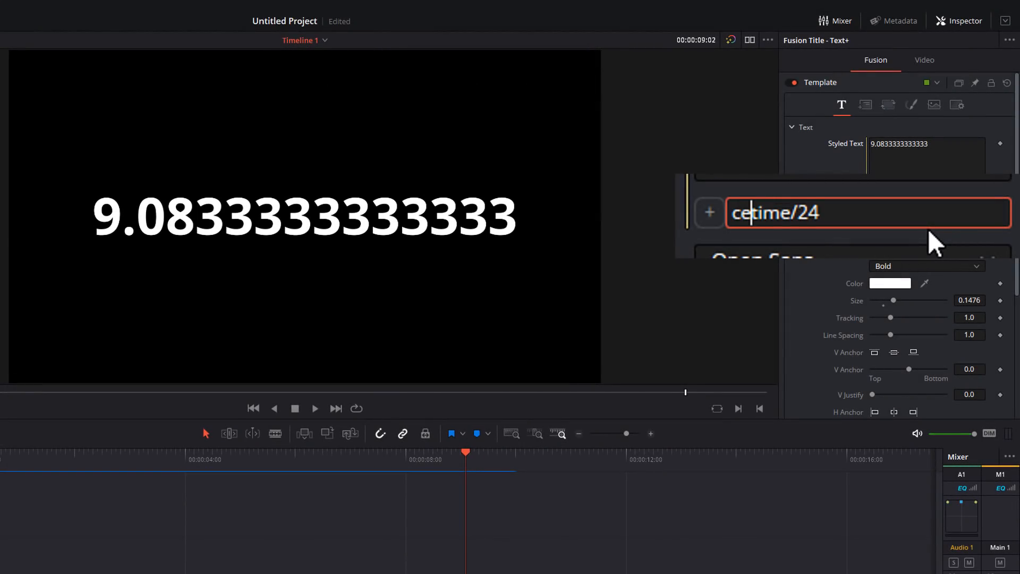
type("il(")
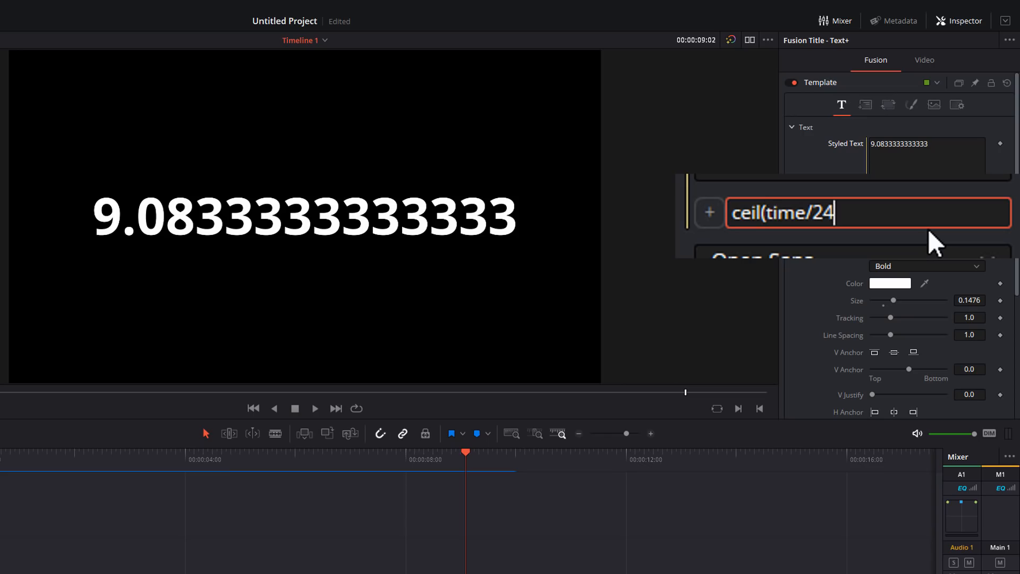
type(")")
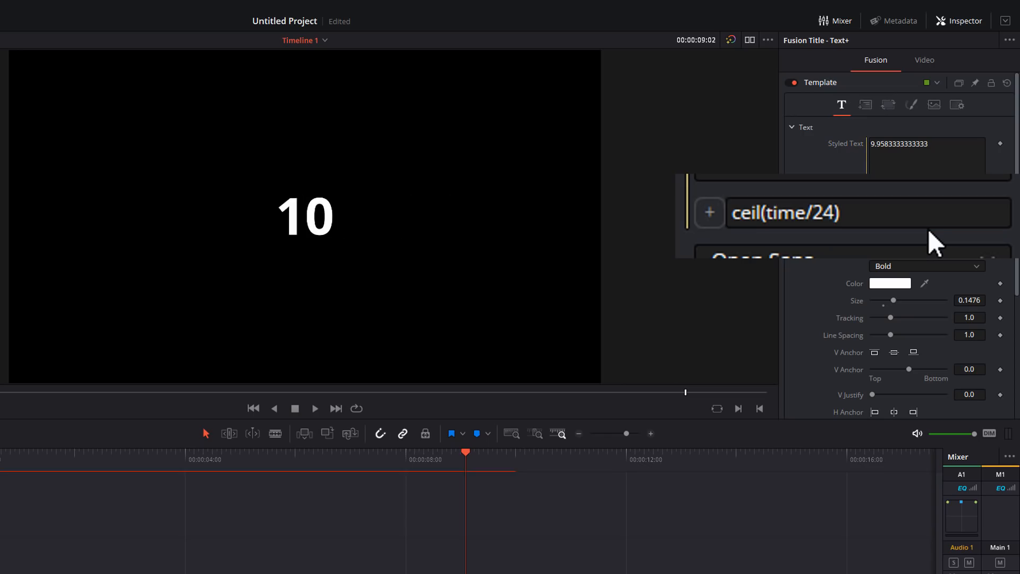
left_click(493, 452)
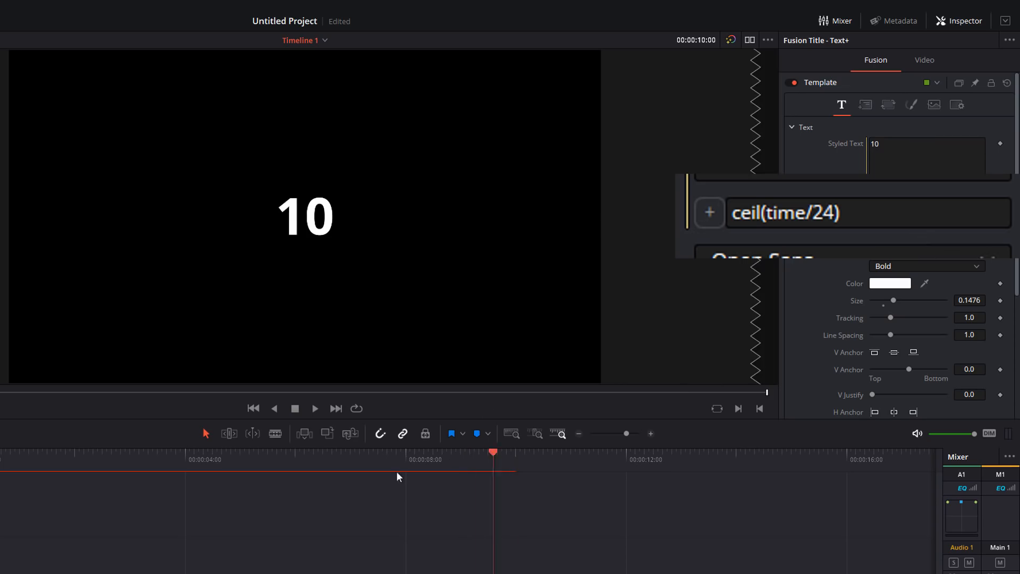
left_click(314, 408)
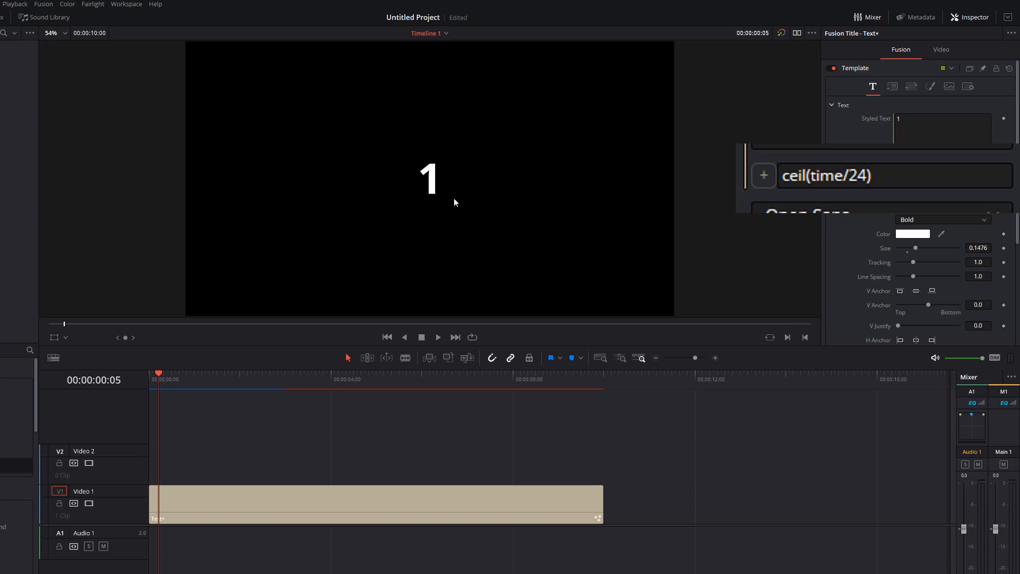
- Replace ceil with floor so the expression reads floor(time/24)
left_click(895, 176)
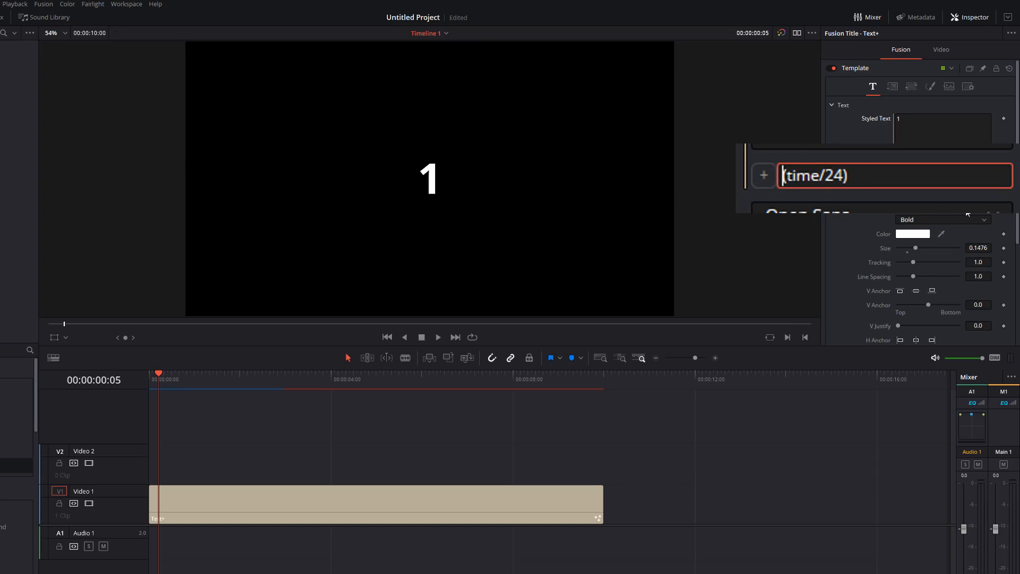
type("floor")
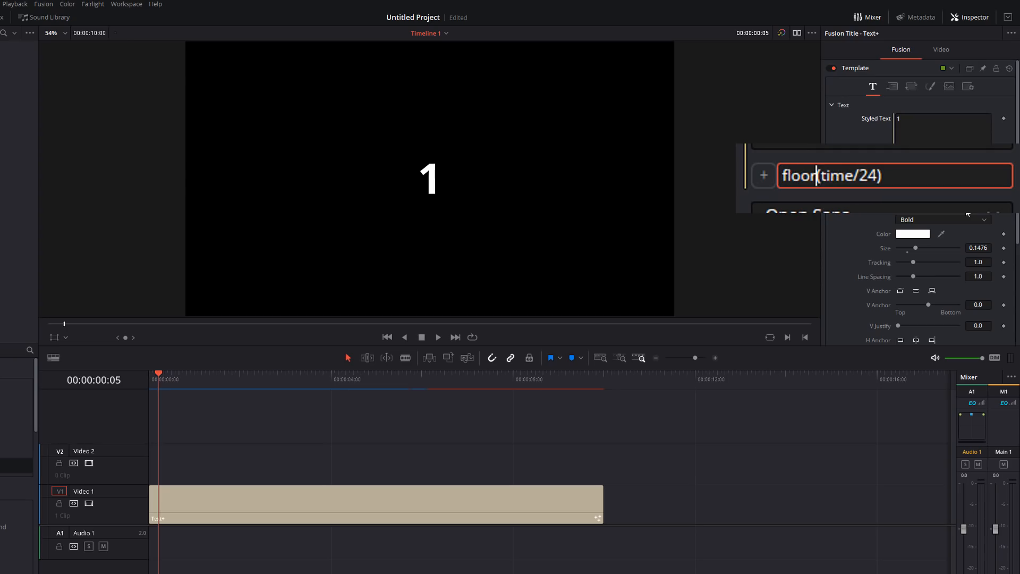
left_click(388, 337)
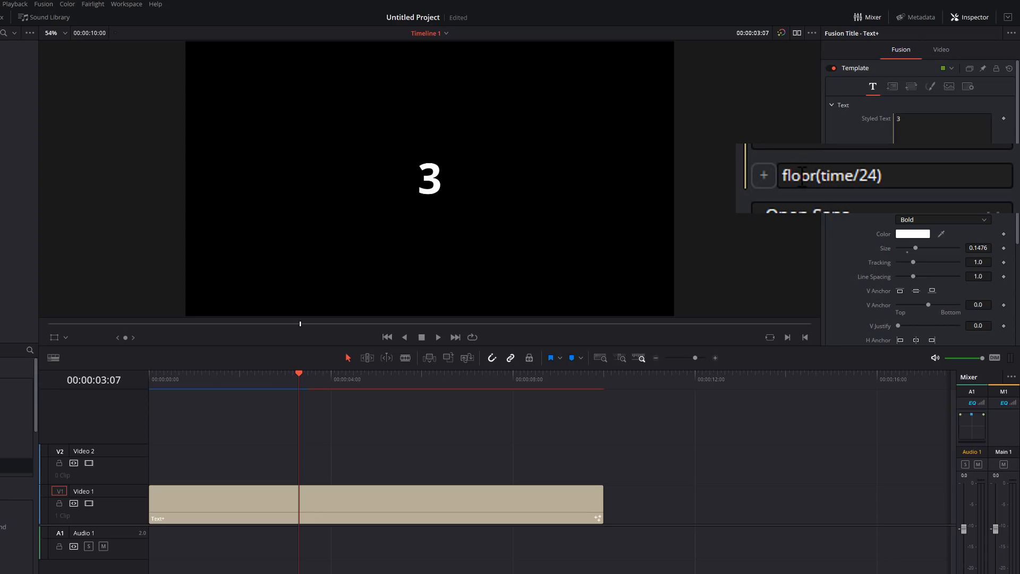
mouse_move(804, 207)
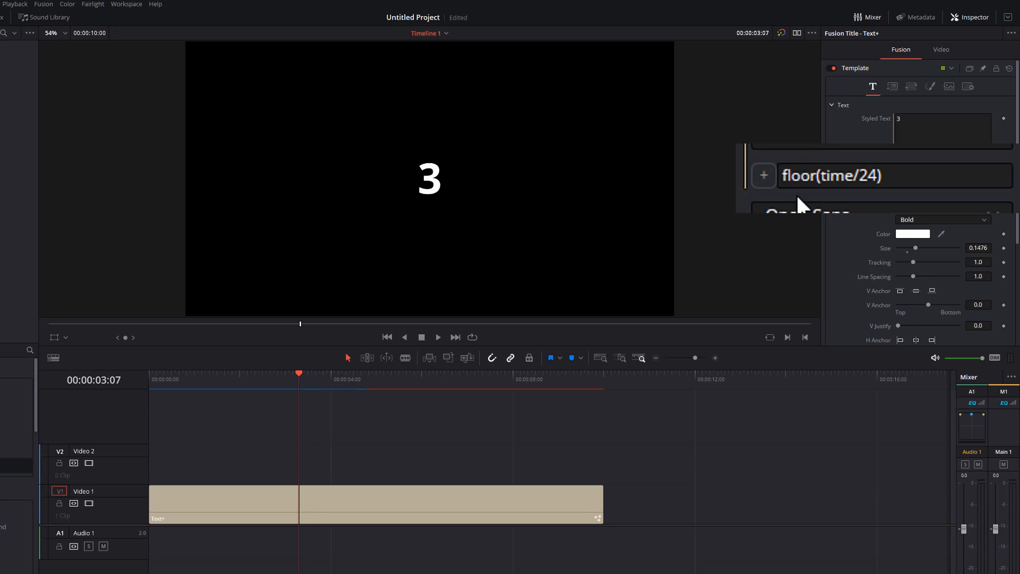
mouse_move(807, 202)
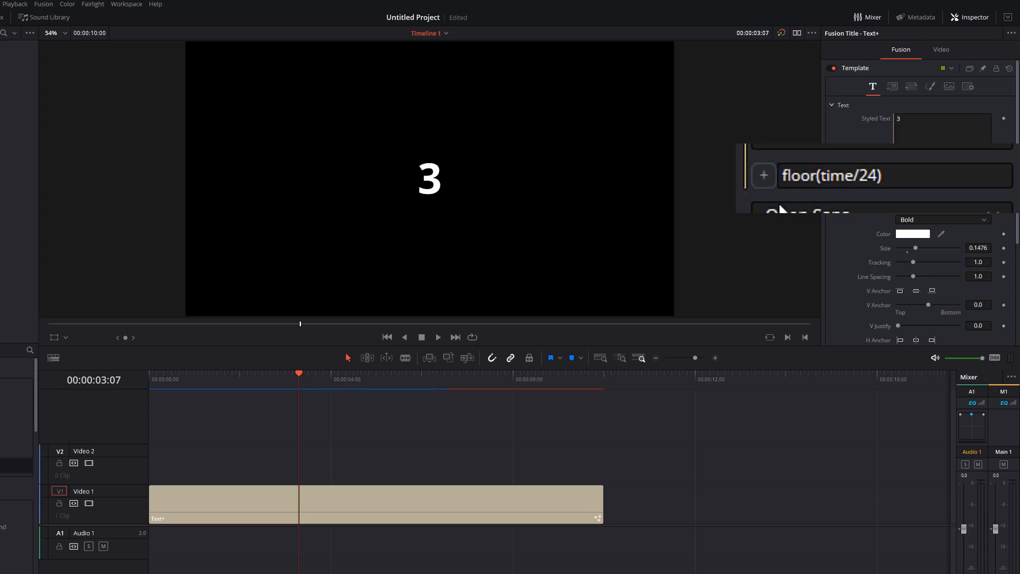
- Prefix the expression with 30 and a minus, making it 30-floor(time/24)
left_click(891, 175)
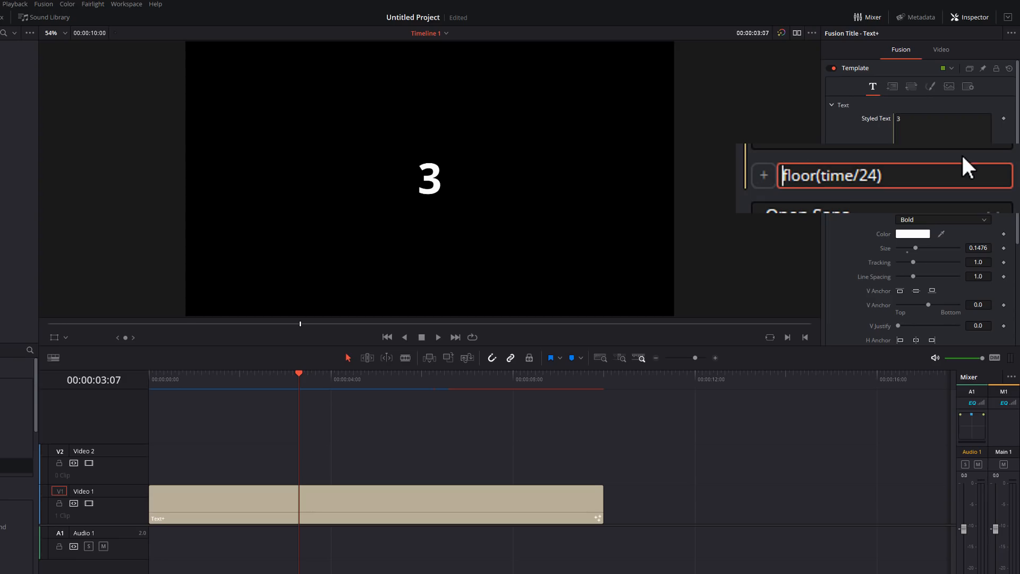
type("30+")
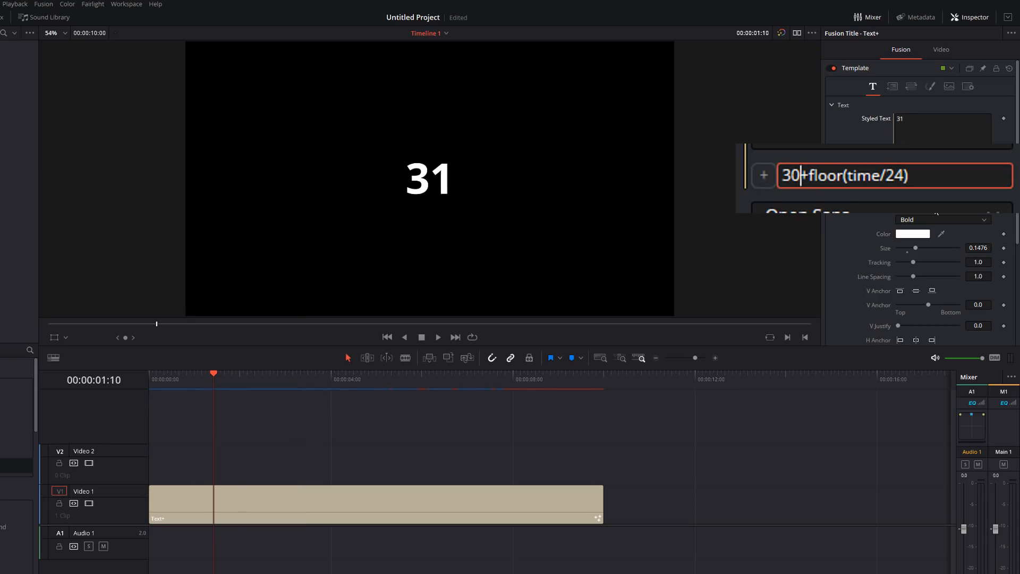
type("-")
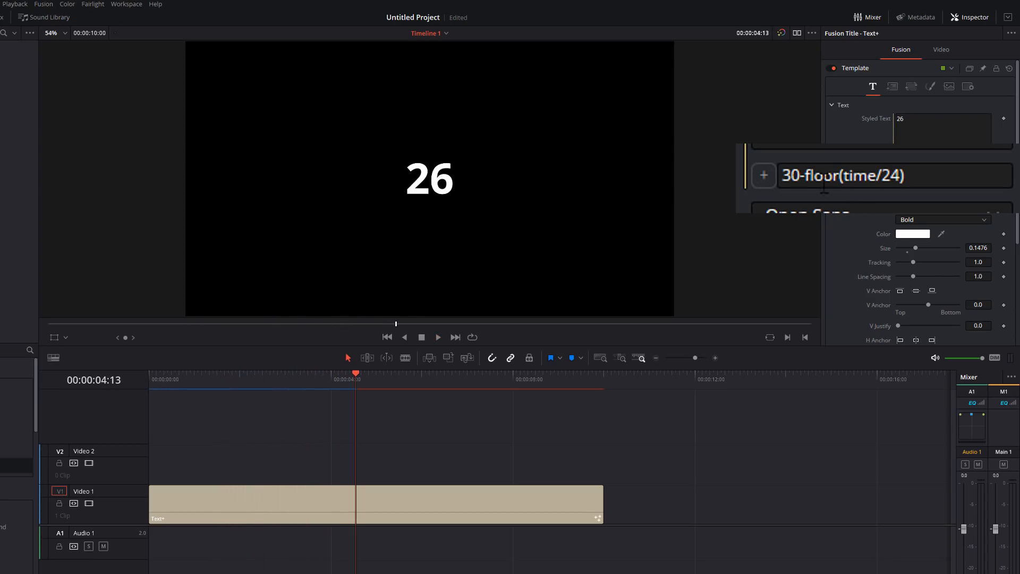
mouse_move(588, 280)
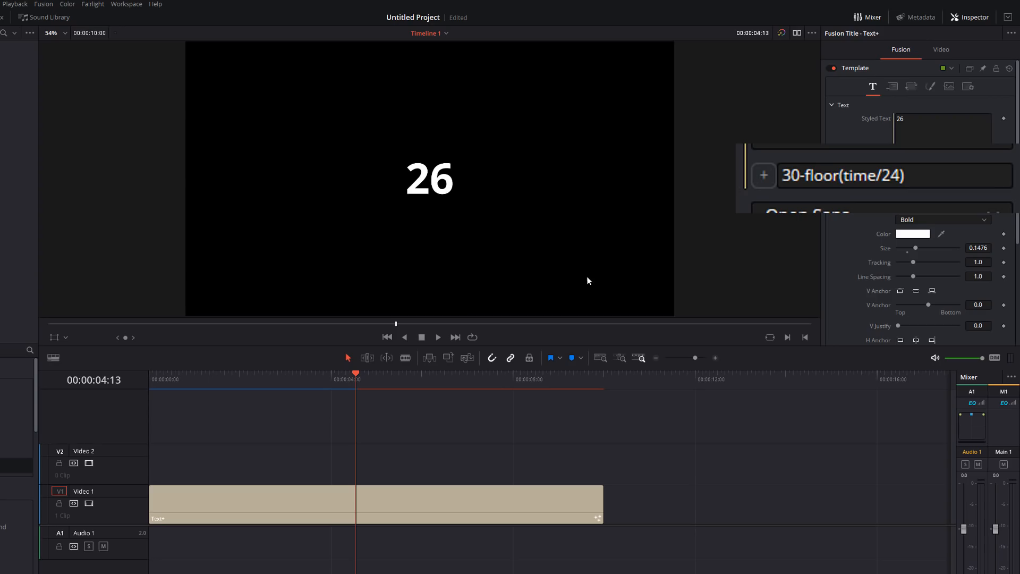
mouse_move(656, 365)
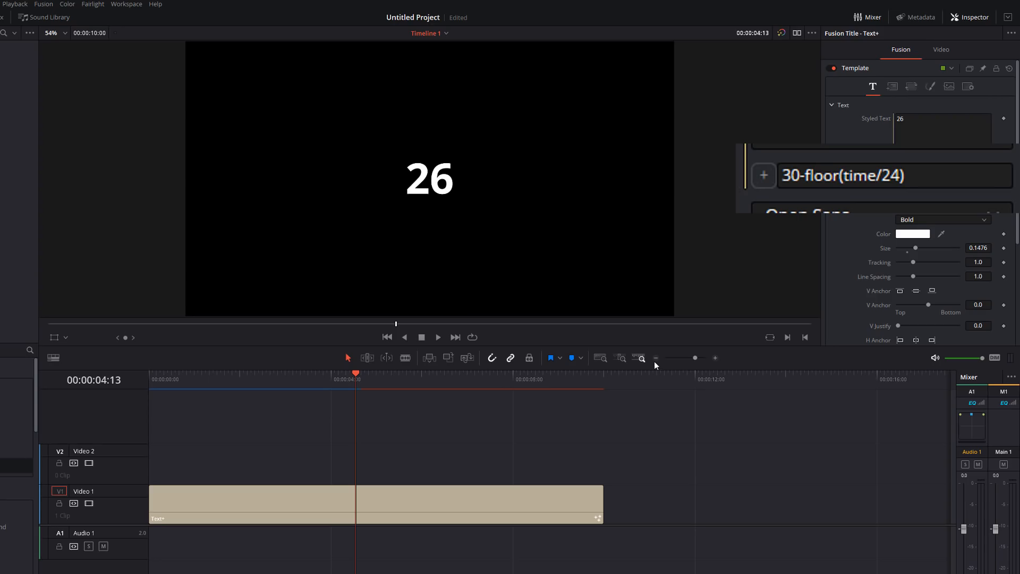
- Zoom out the timeline and move the playhead about eight seconds into the title
left_click(655, 357)
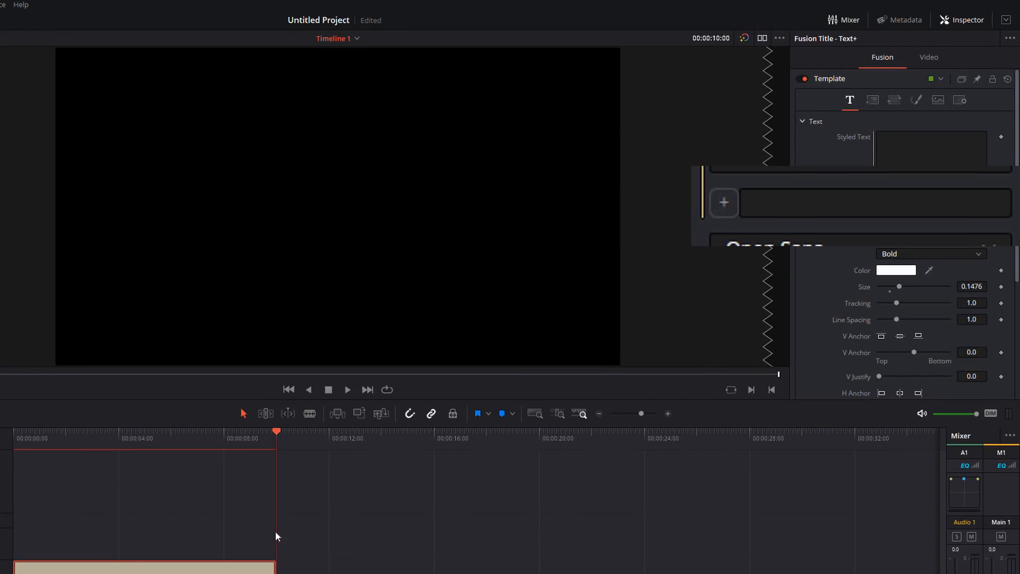
left_click(189, 431)
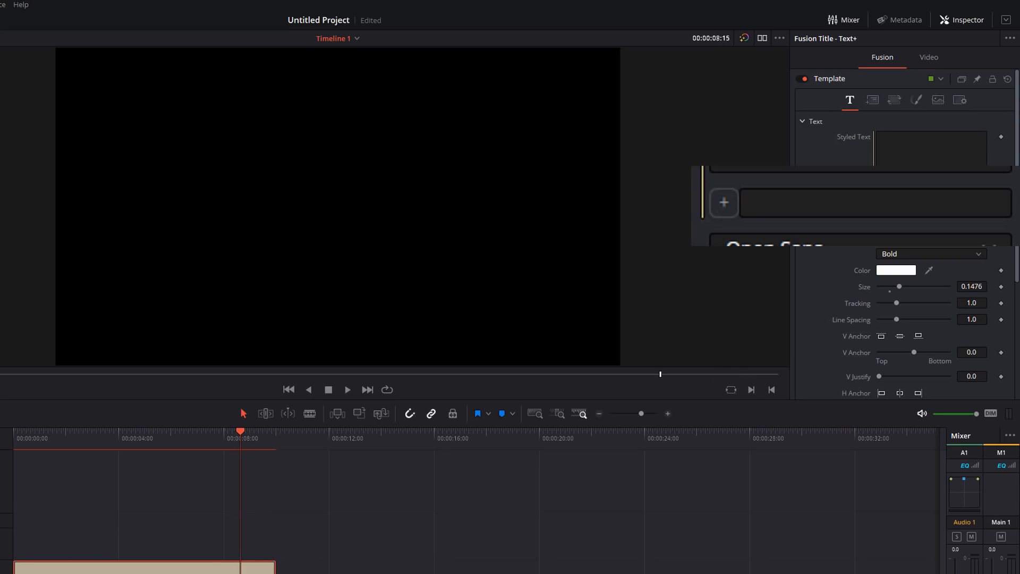
mouse_move(215, 568)
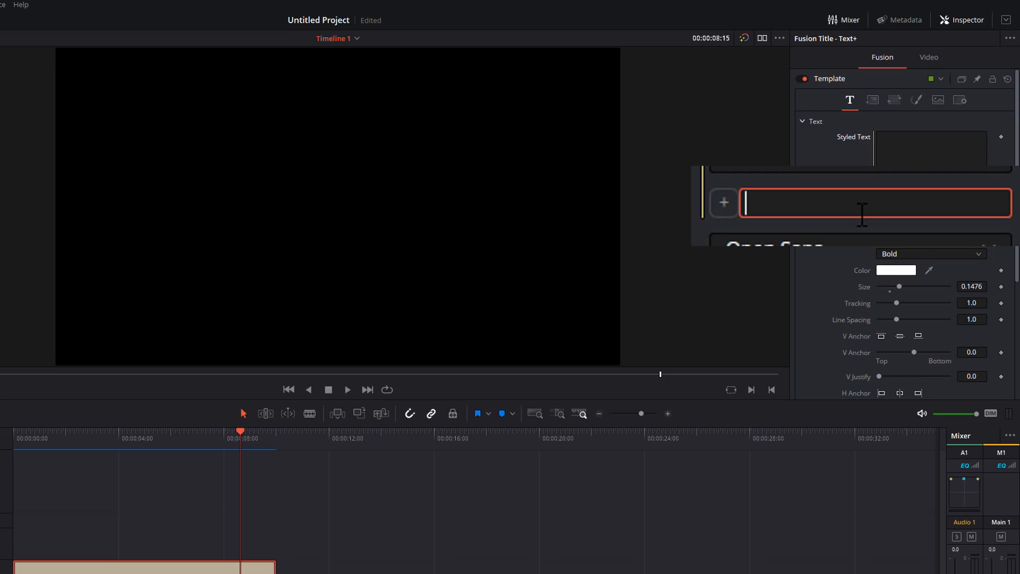
- Enter comp.RenderEnd as the Styled Text expression
type("comp")
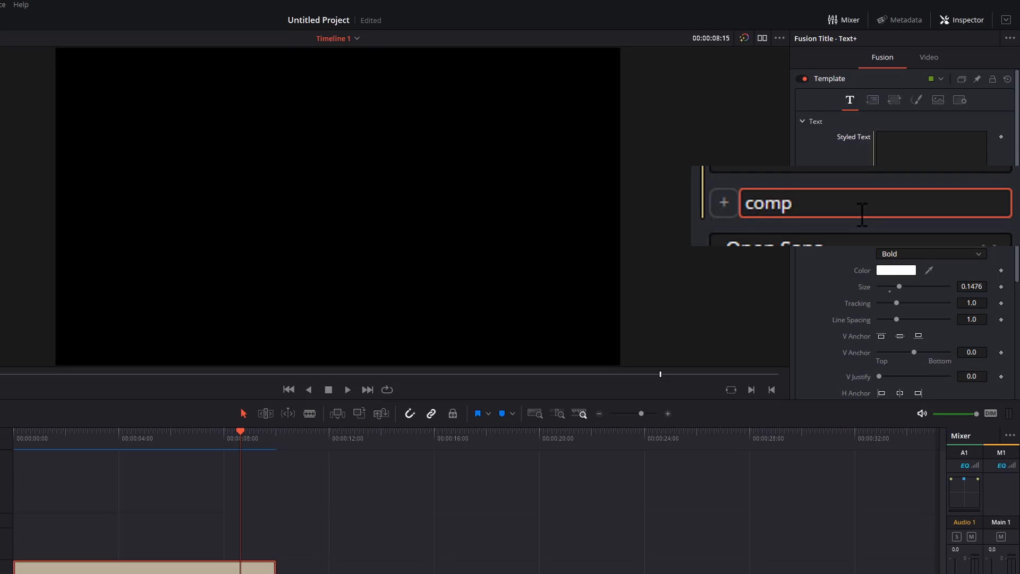
type(".Ren")
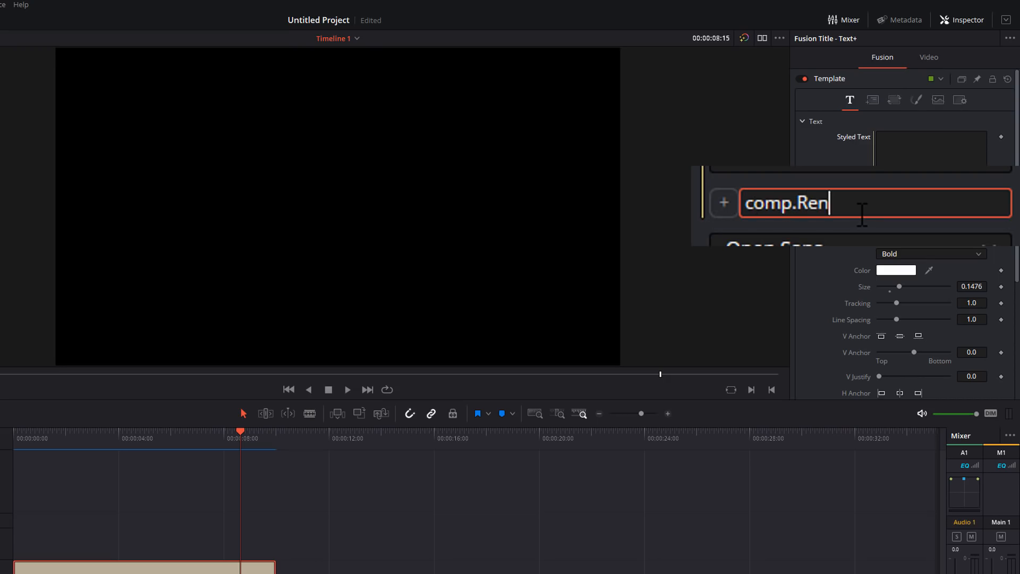
type("derS")
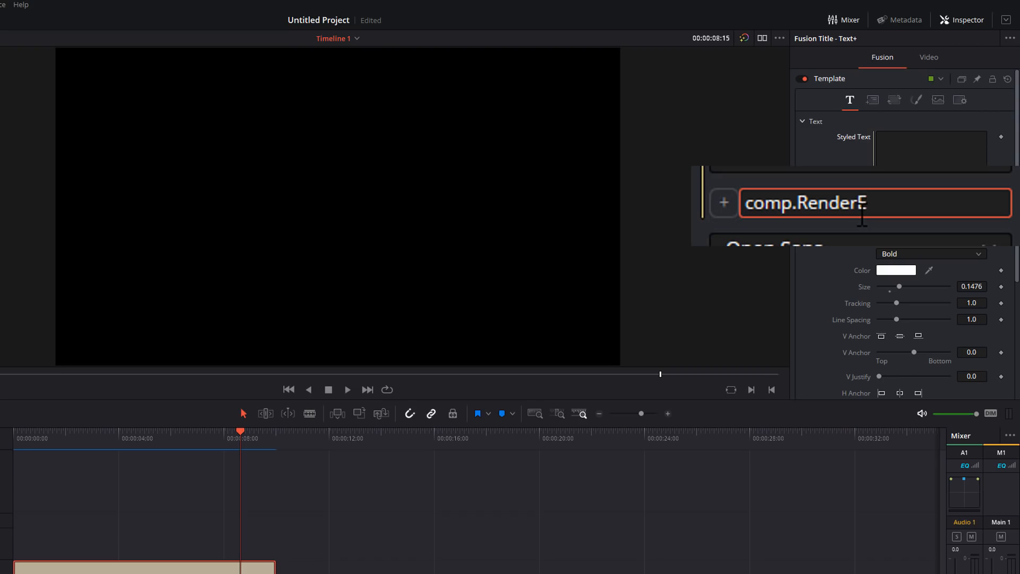
type("nd")
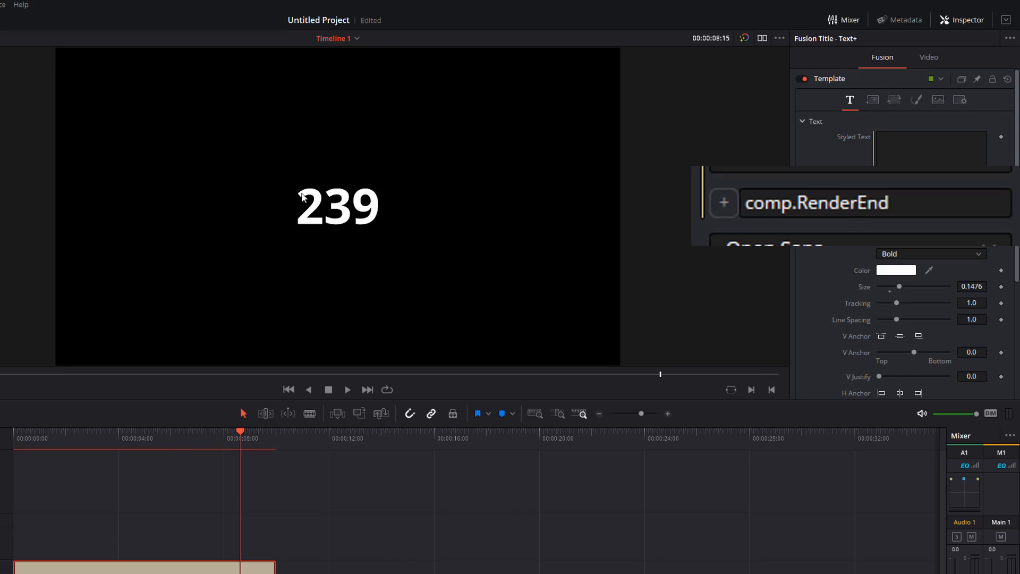
- Move the playhead through the title and deselect the clip to check the 555 end frame
left_click(289, 389)
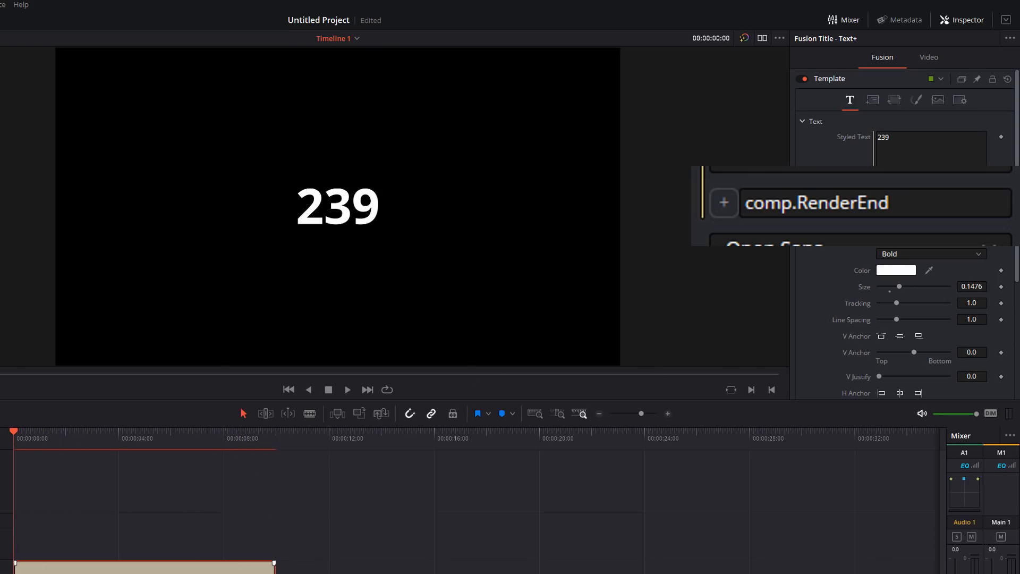
mouse_move(574, 325)
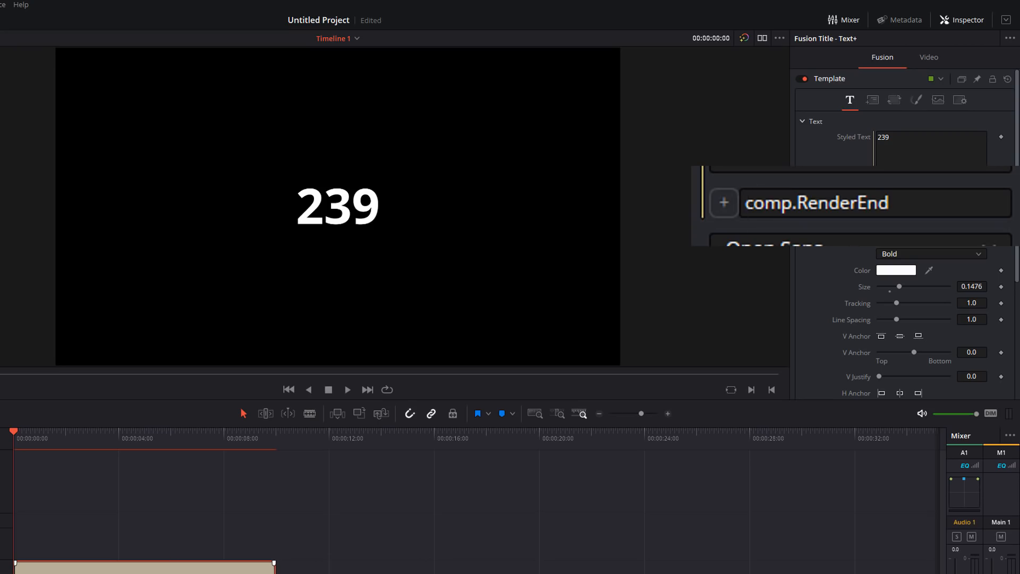
left_click(258, 432)
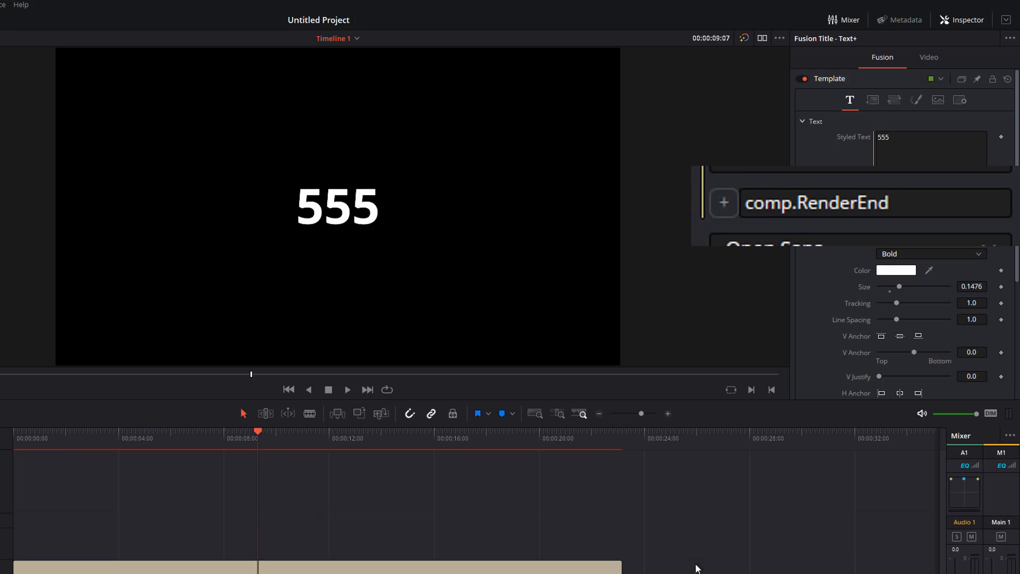
left_click(171, 435)
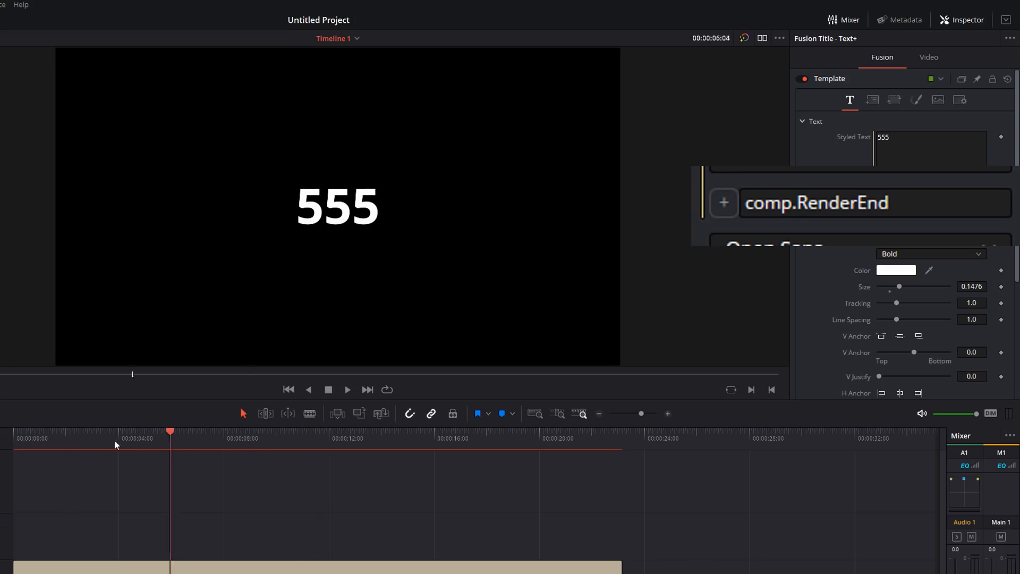
left_click(289, 389)
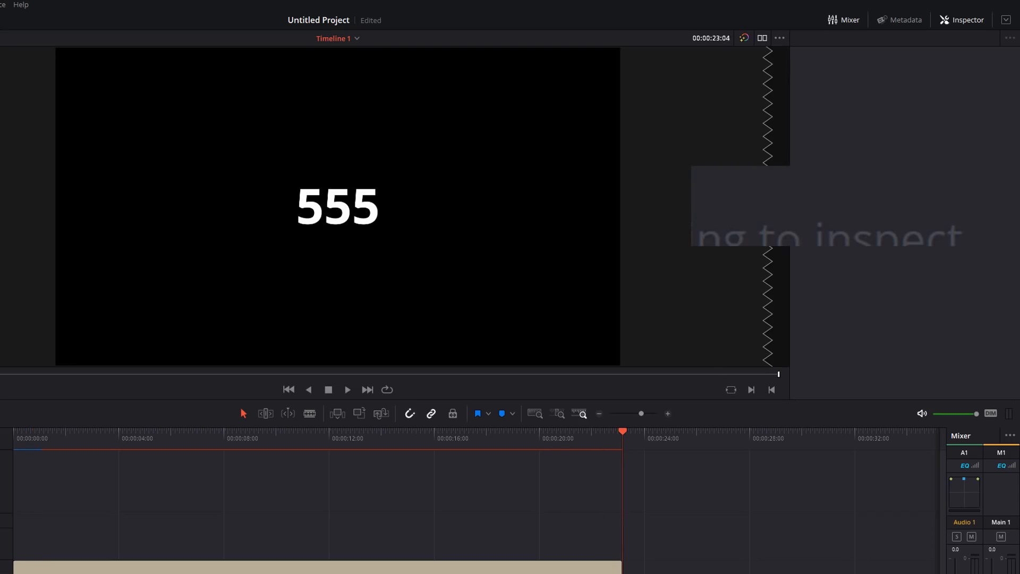
- Change the expression to comp.RenderEnd-time and scrub to check the remaining-frames countdown
left_click(37, 434)
type("comp.RenderEnd")
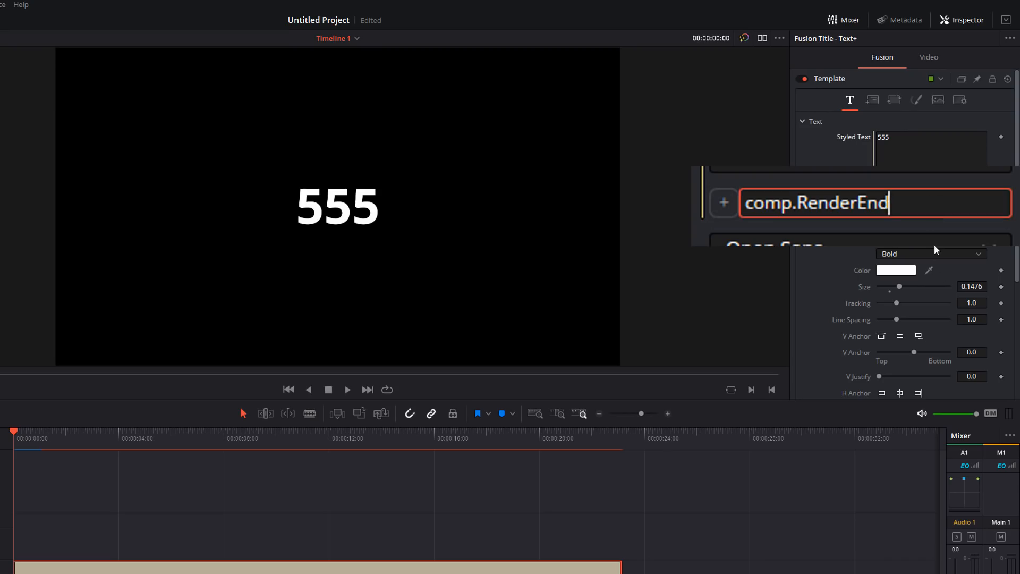
type("-")
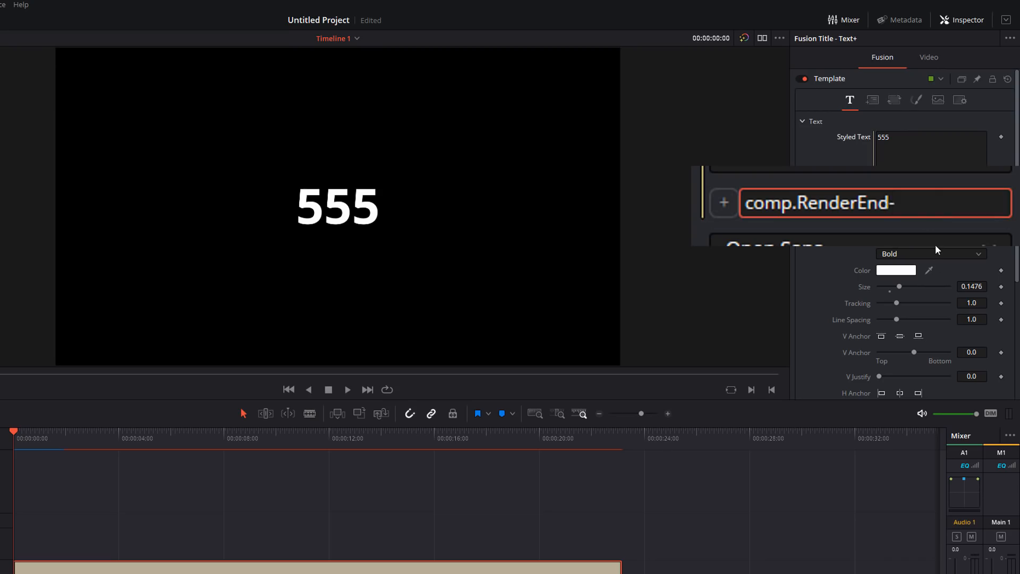
type("time")
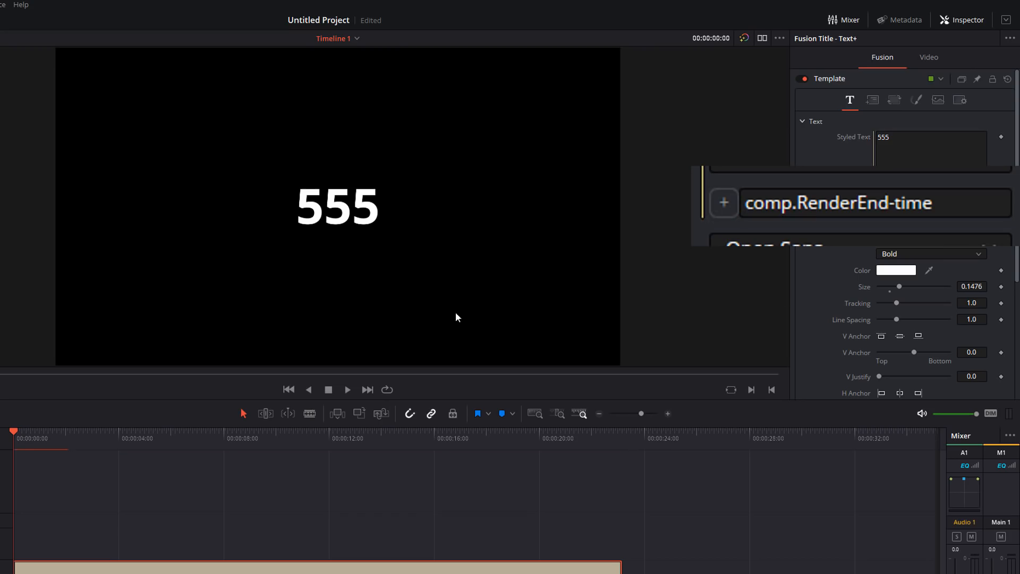
left_click(222, 431)
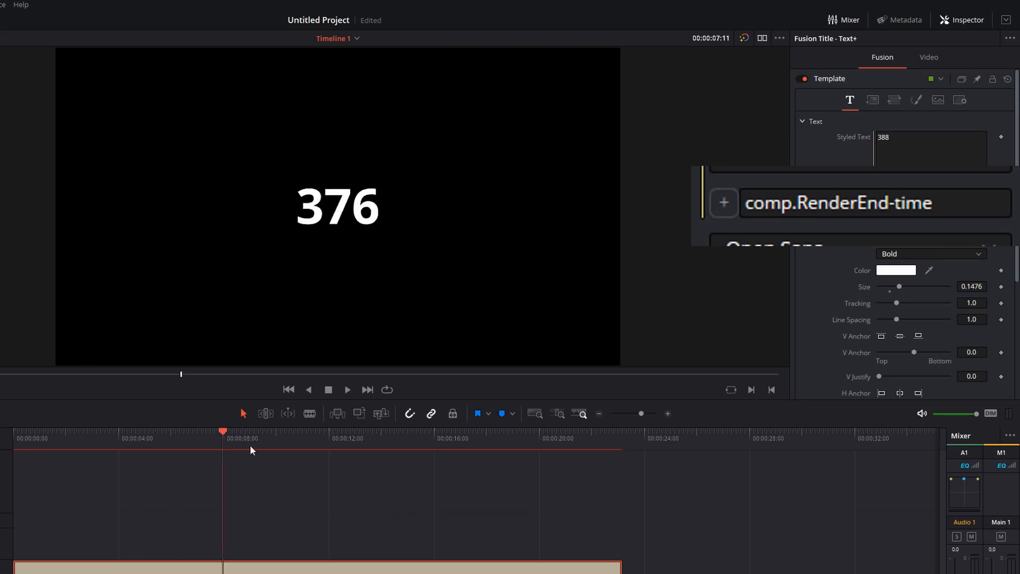
left_click(622, 431)
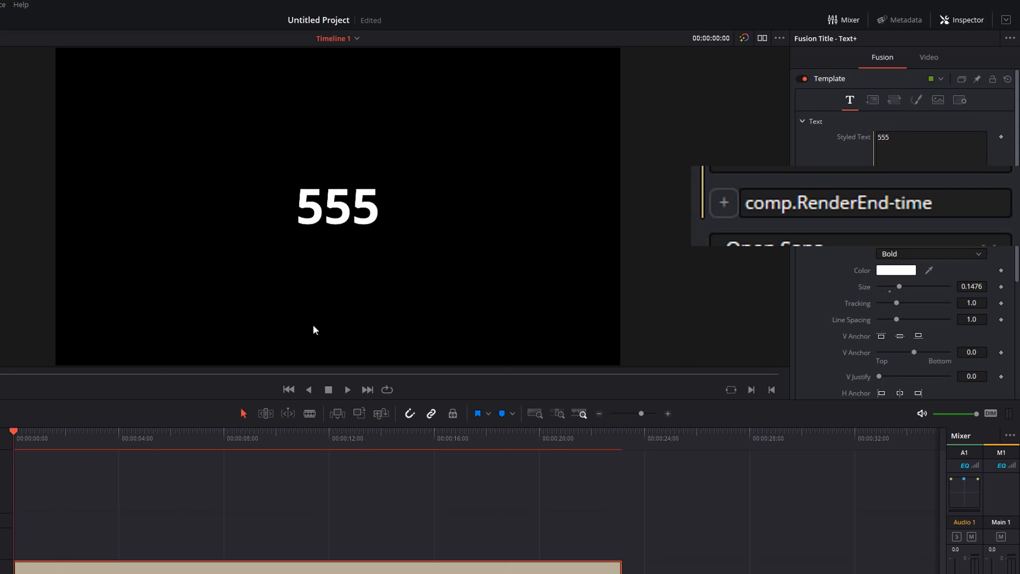
mouse_move(516, 288)
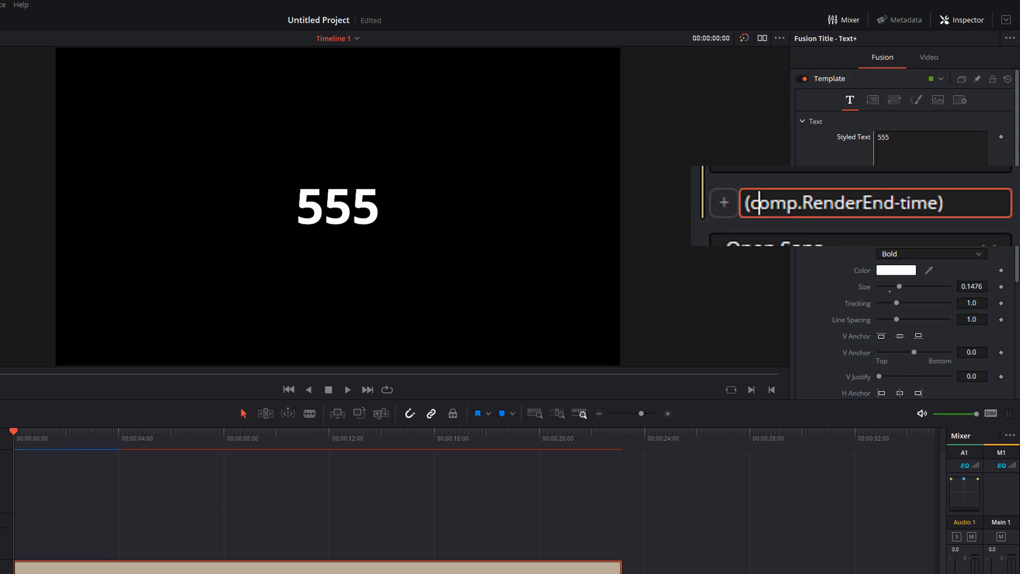
- Divide the countdown expression by 24 for seconds remaining, then check the value at the clip end
left_click(867, 202)
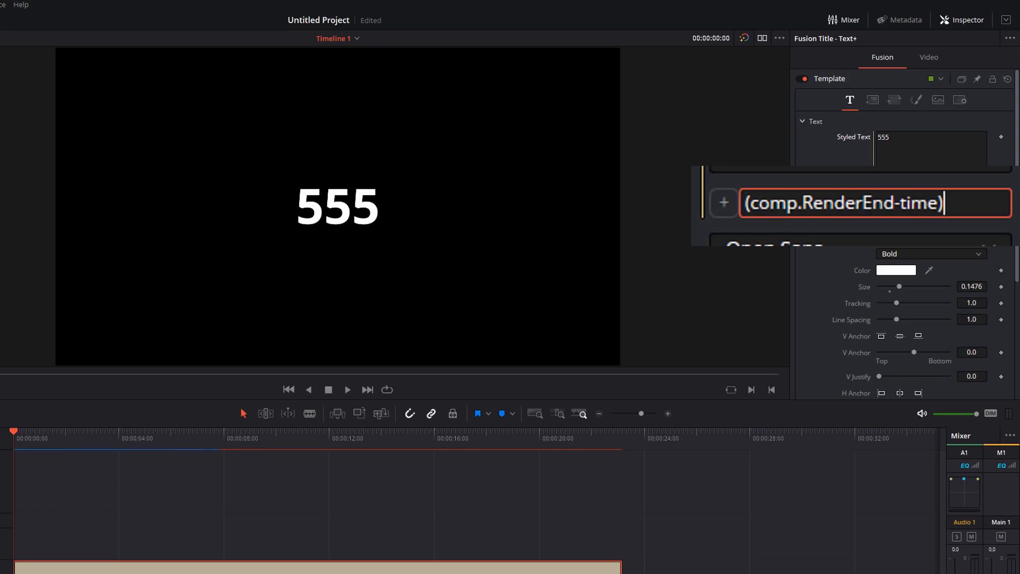
type("/")
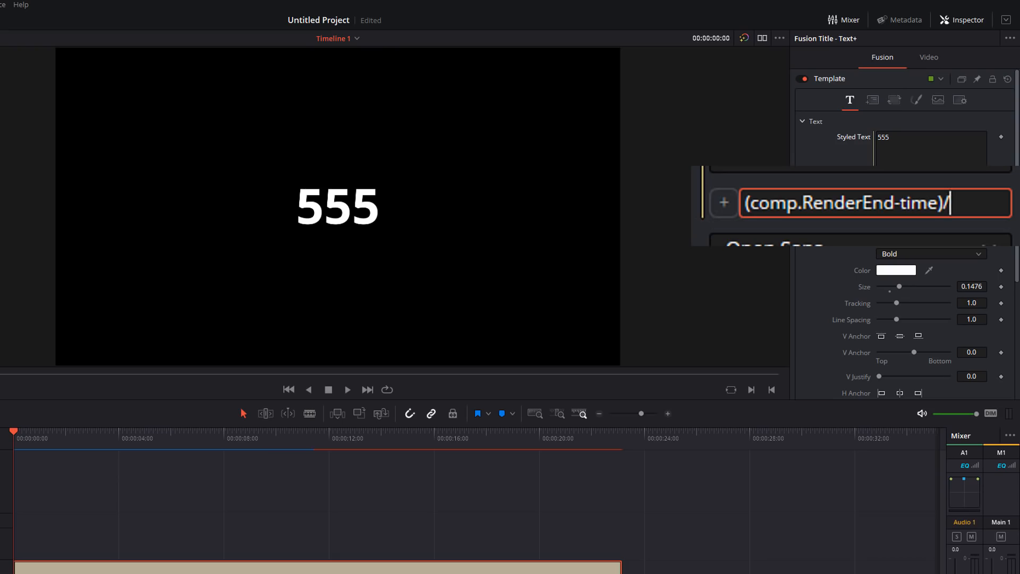
type("24")
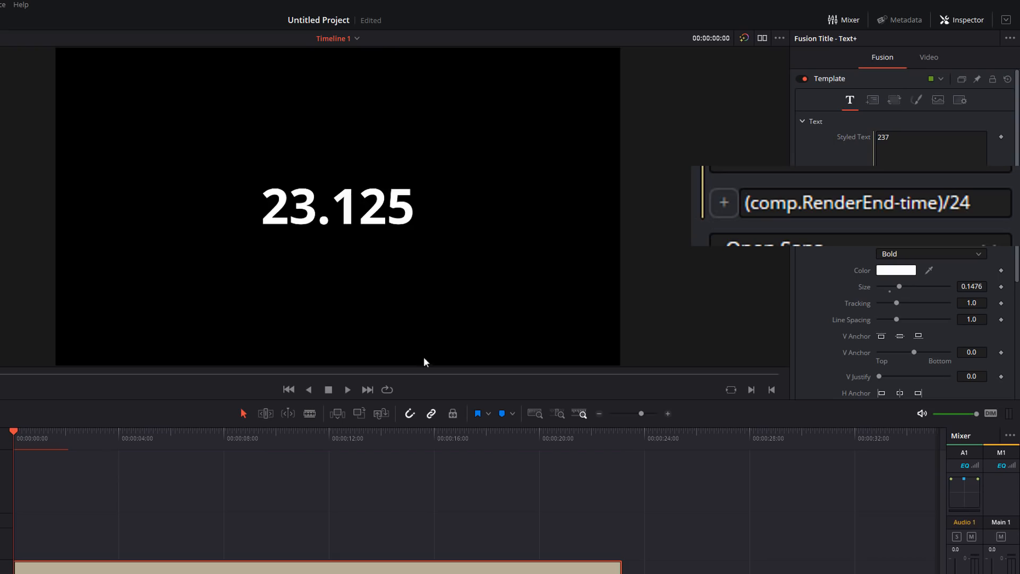
left_click(346, 389)
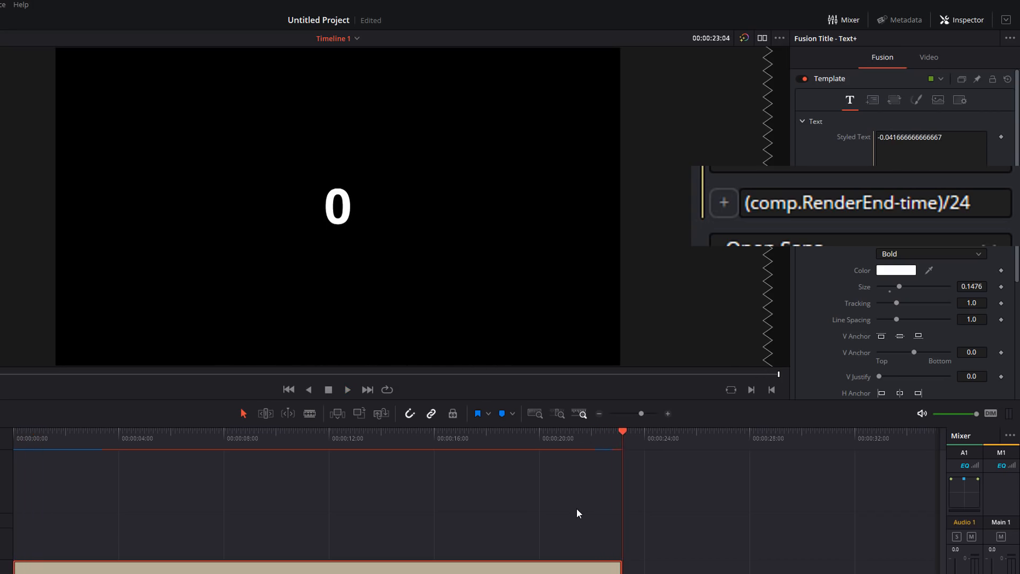
mouse_move(319, 440)
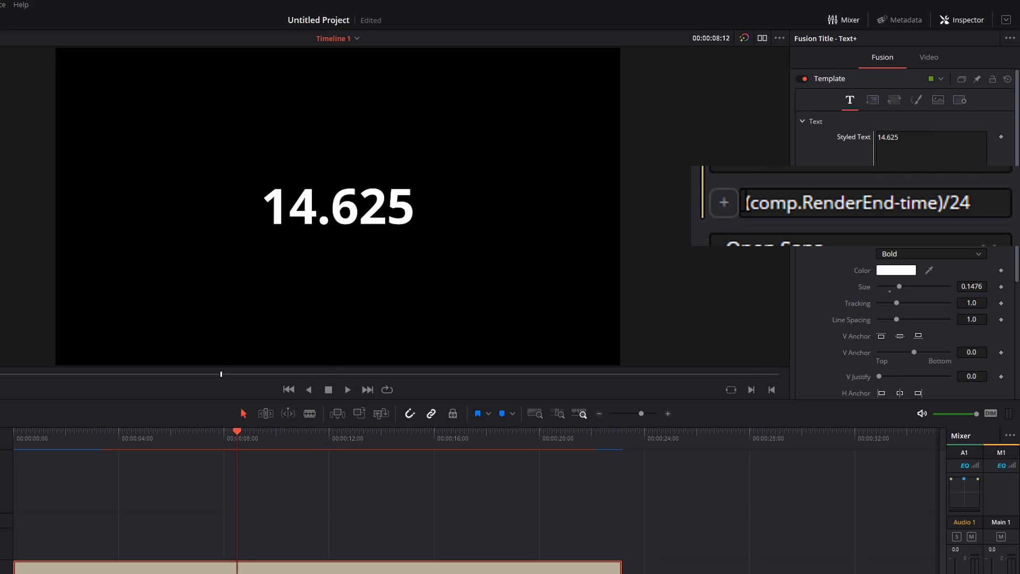
- Wrap the seconds countdown expression in floor( so it shows whole numbers
left_click(872, 202)
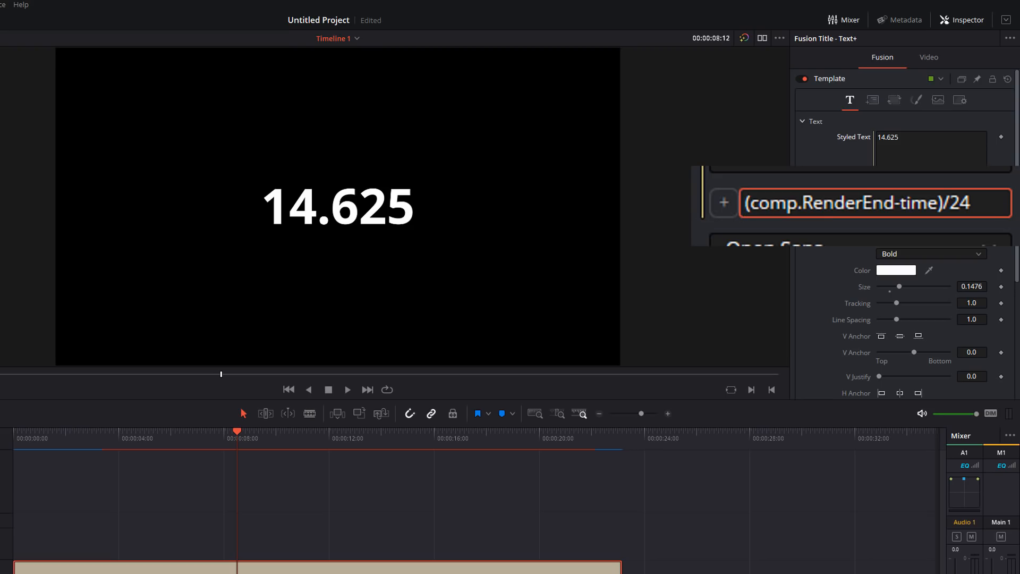
type("floor")
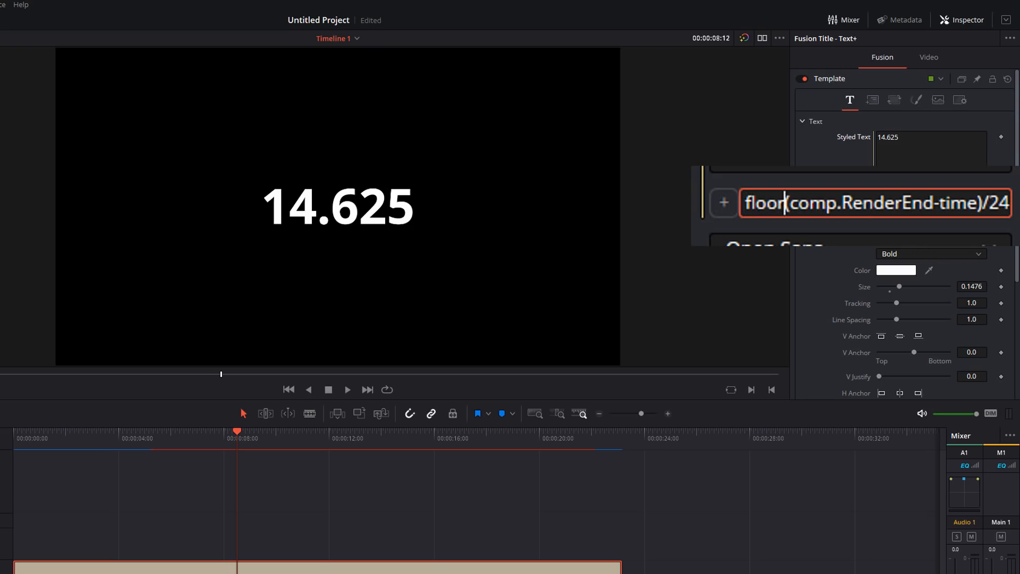
type("(")
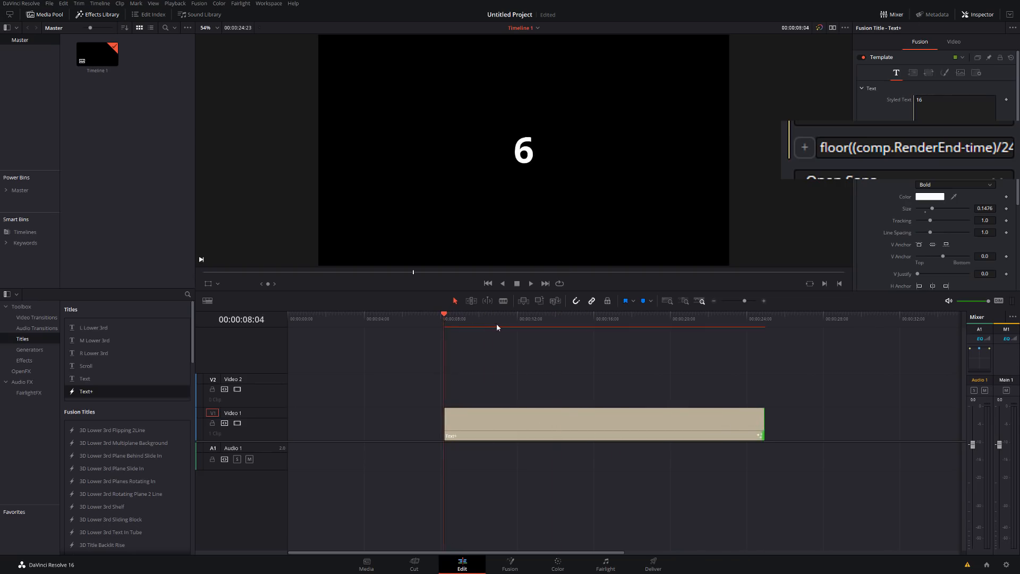
- Check the countdown reads 16 mid-title, then list the Master power bin's clips
left_click(507, 319)
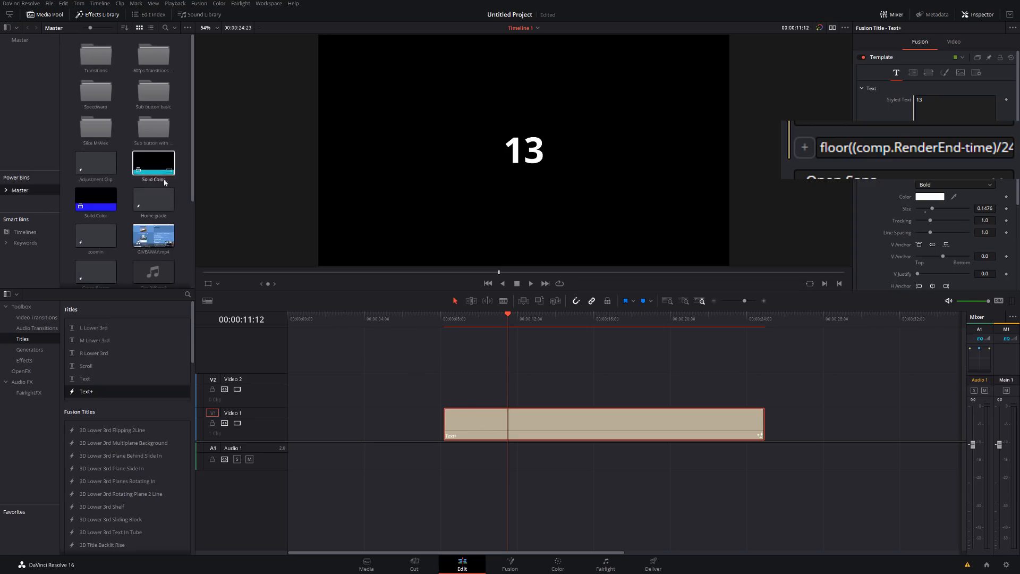
scroll("down", 3)
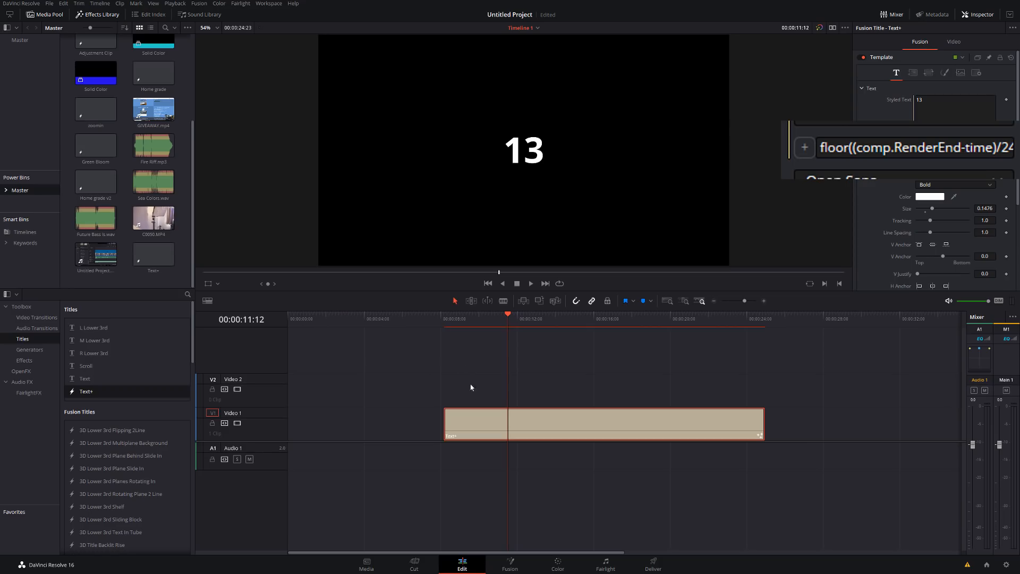
left_click(453, 314)
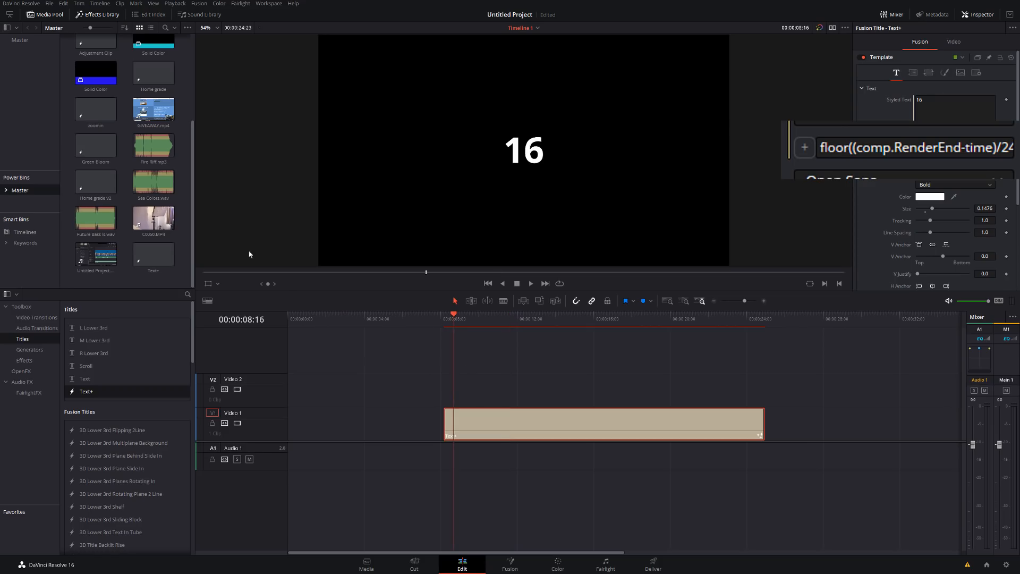
mouse_move(442, 366)
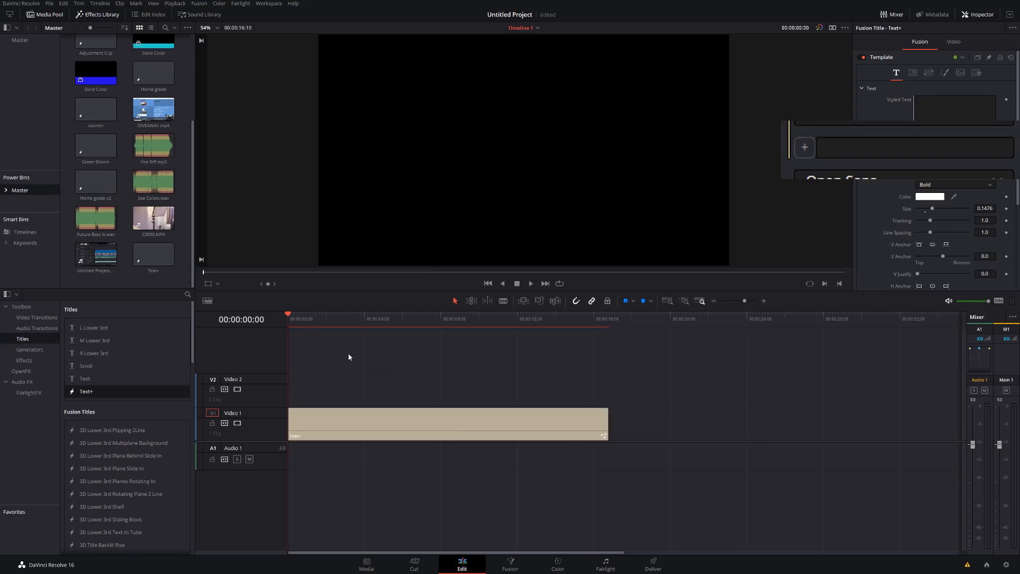
- Place a new Text+ title at the timeline start and focus its empty Styled Text expression
left_click(911, 147)
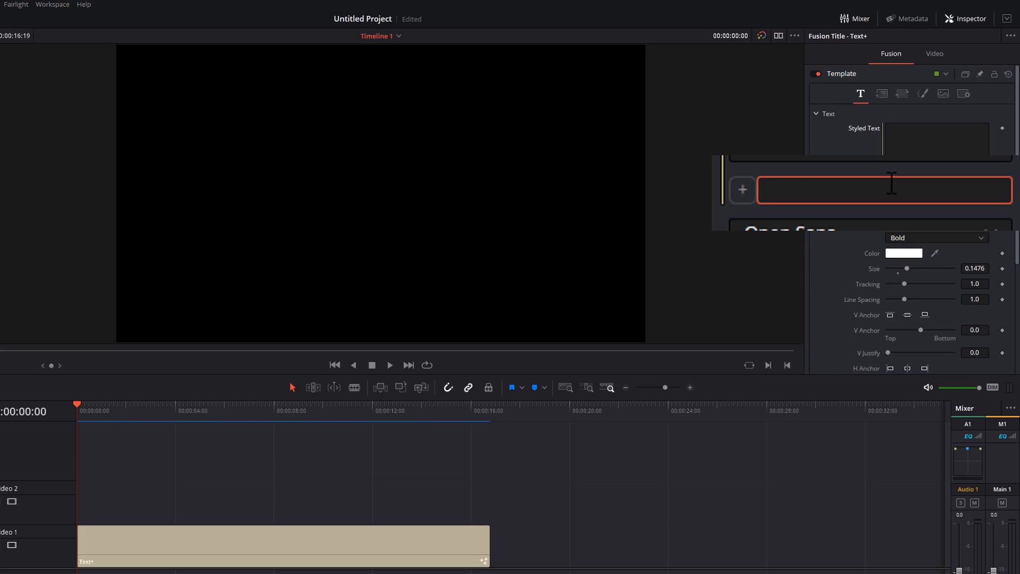
- Enter time/comp.RenderEnd as the expression on the roughly 20-second title clip
type("time")
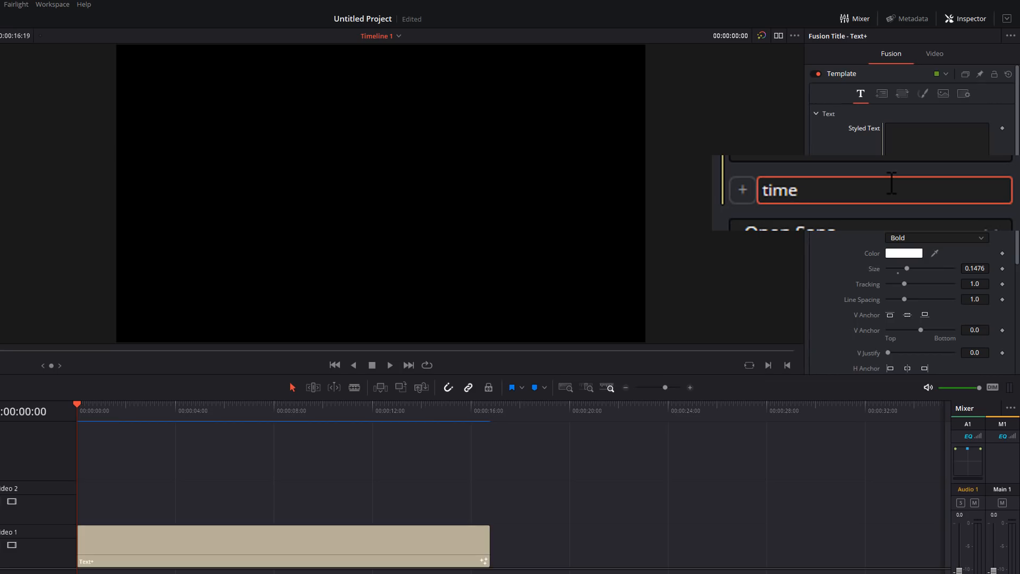
type("/c")
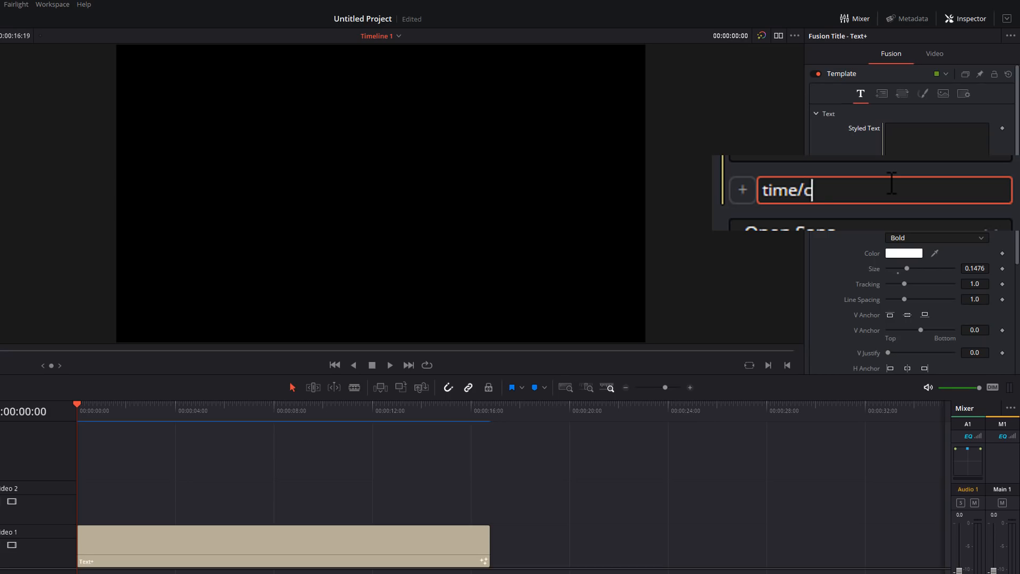
type("omp.Redne")
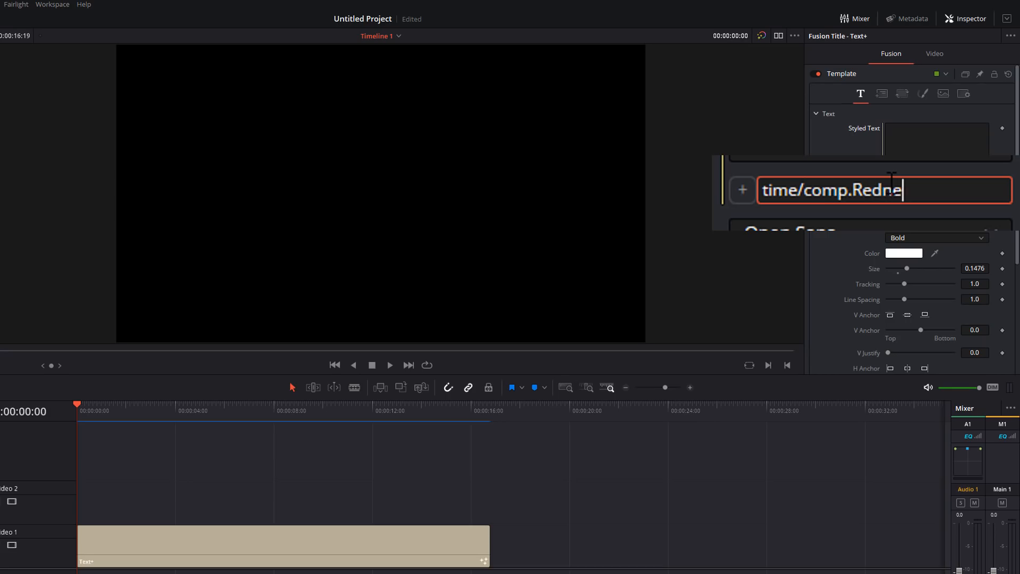
type("RenderEn")
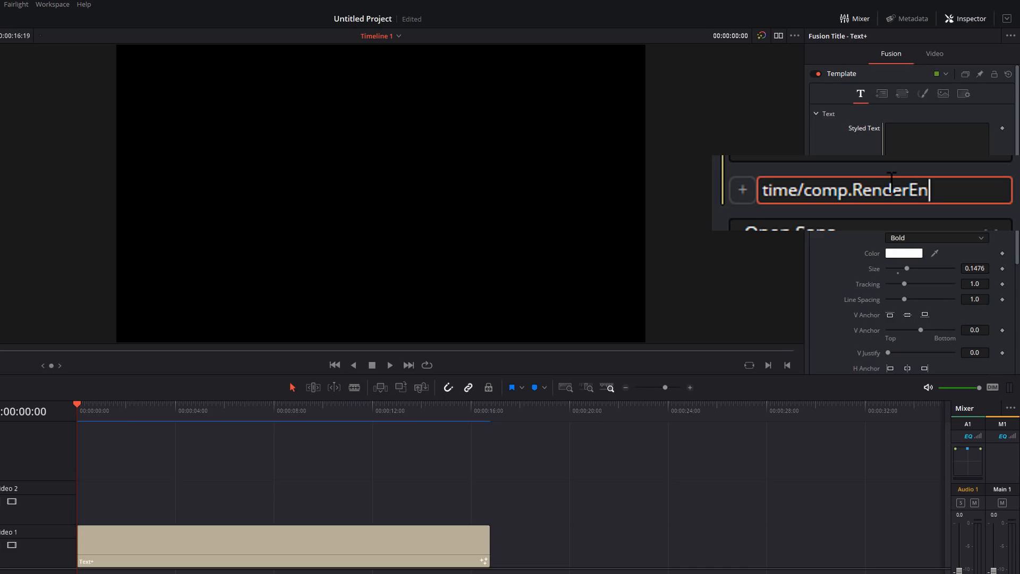
type("d")
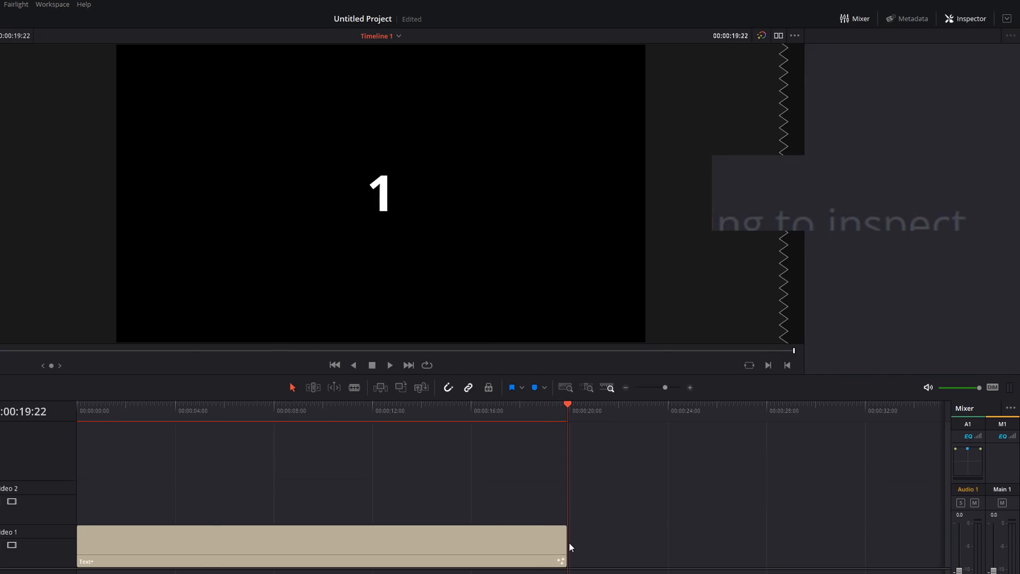
left_click(334, 365)
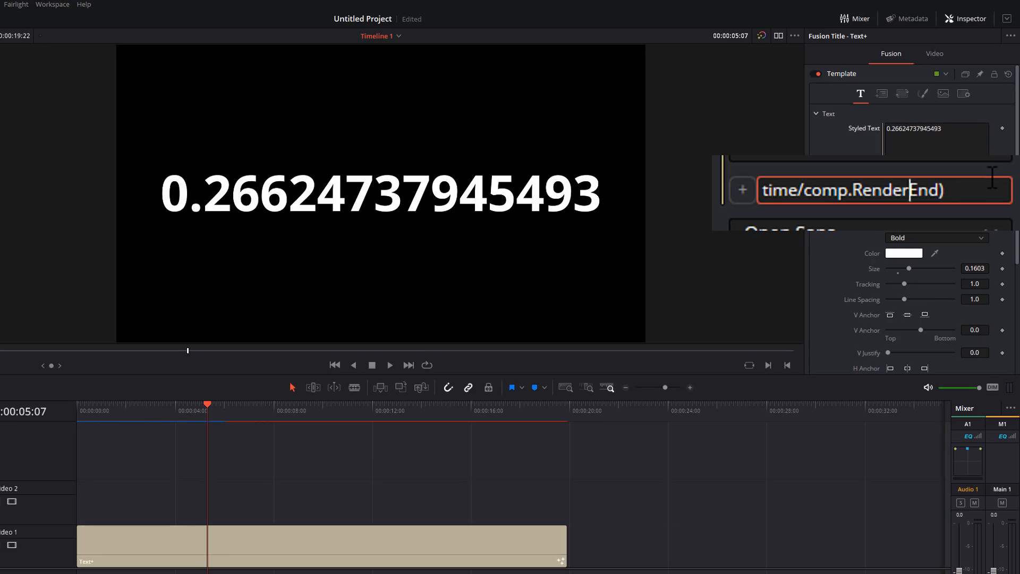
- Change the expression to (time/comp.RenderEnd)*100, verifying values at the clip end and five seconds
type("(")
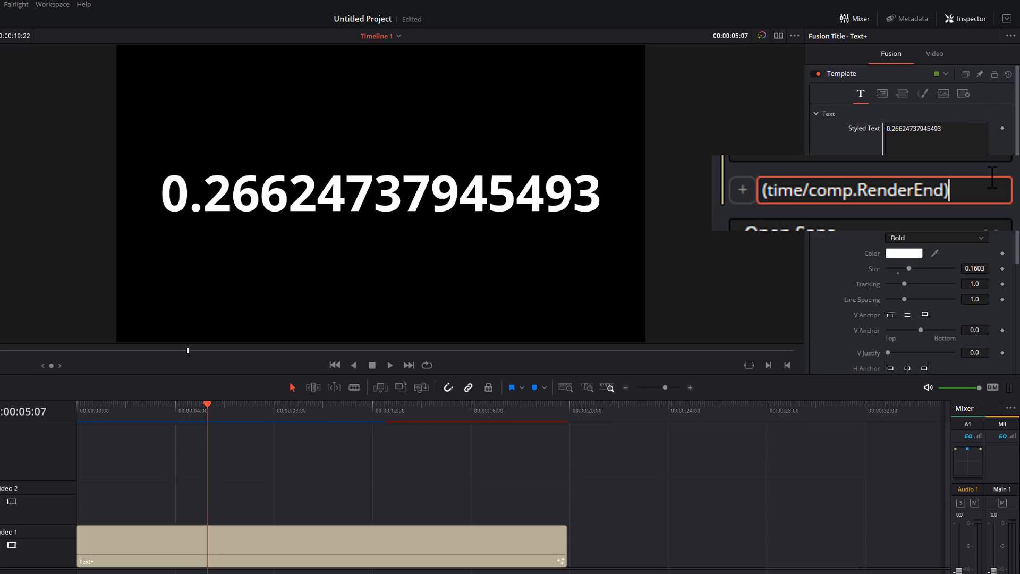
type("*")
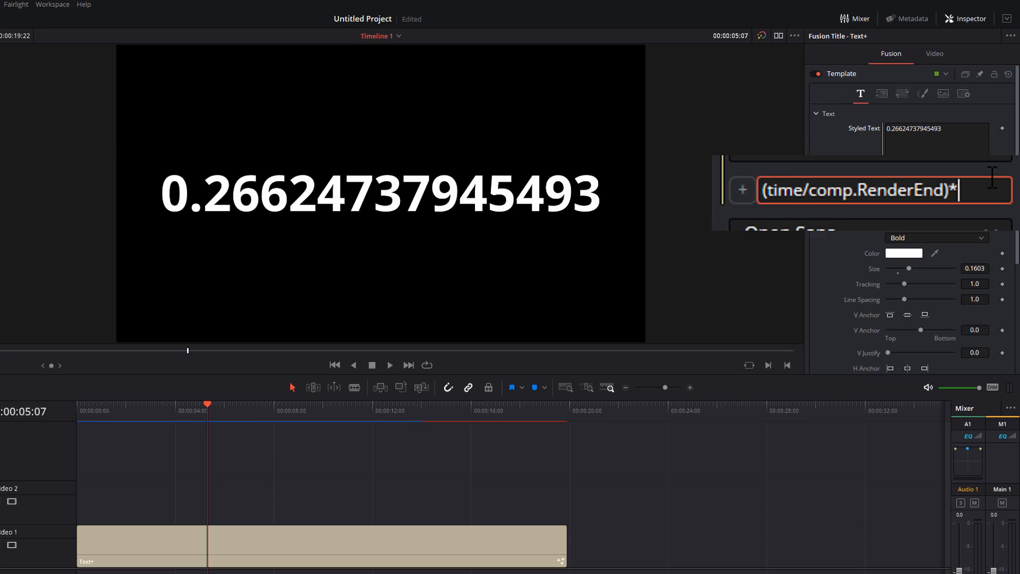
type("100")
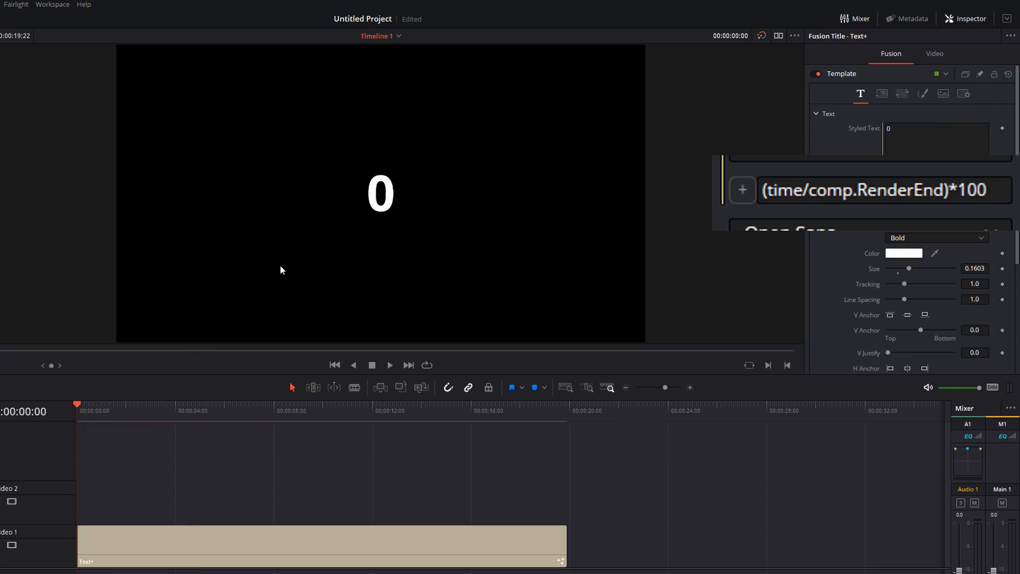
left_click(388, 365)
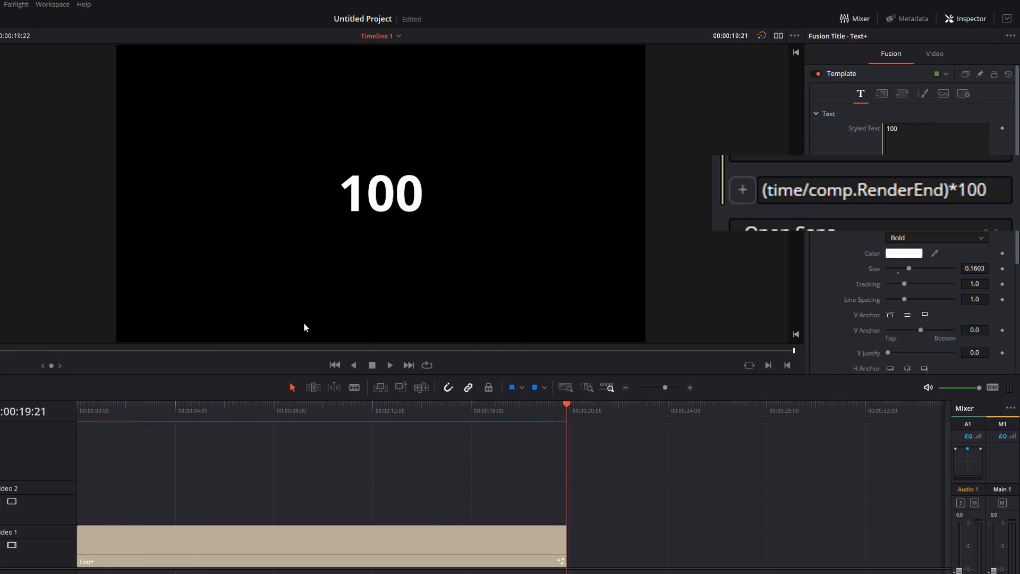
left_click(220, 411)
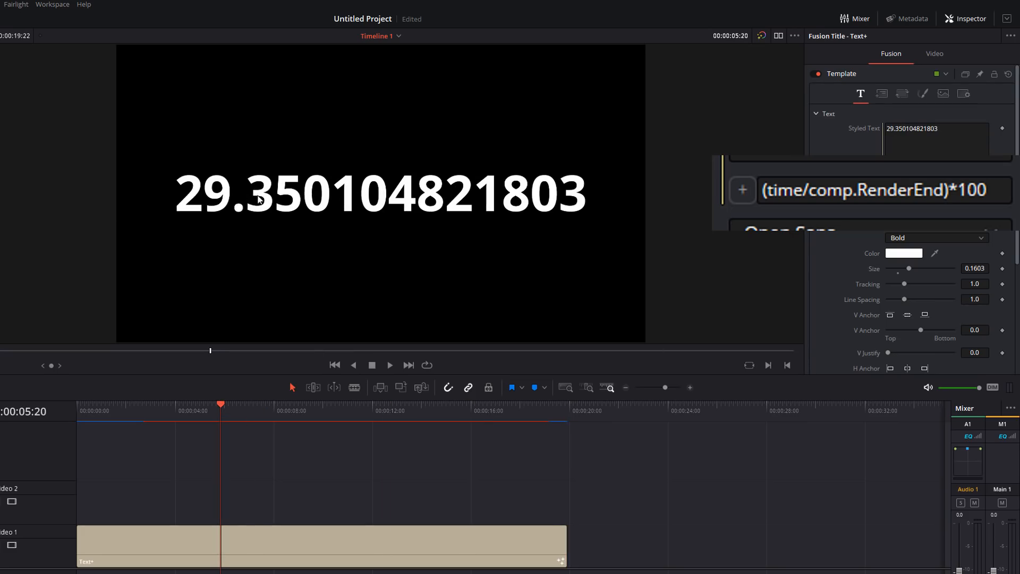
left_click(881, 189)
type("c")
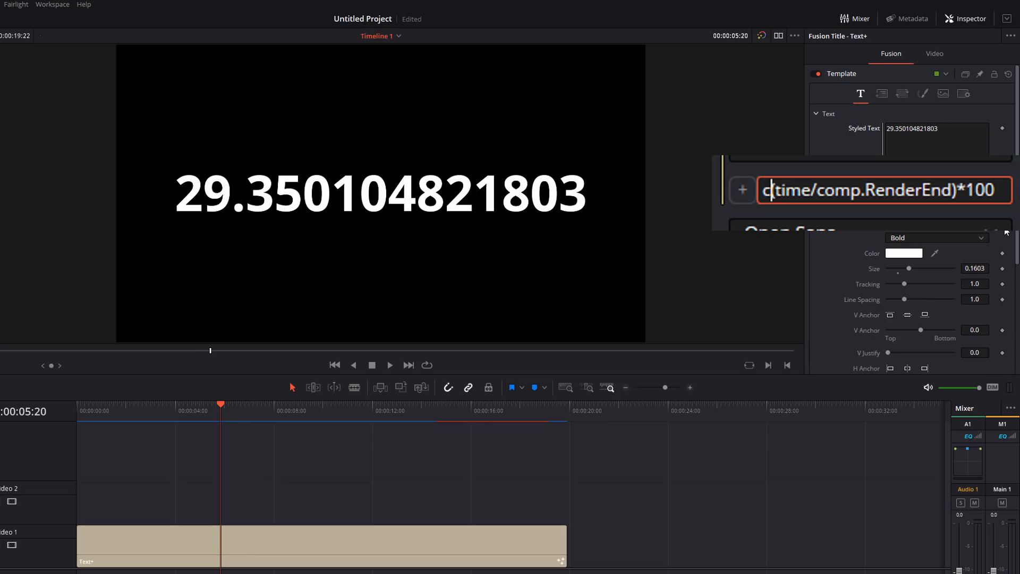
- Wrap the expression in ceil() for whole percentages and trim the clip to about six seconds
type("eil(")
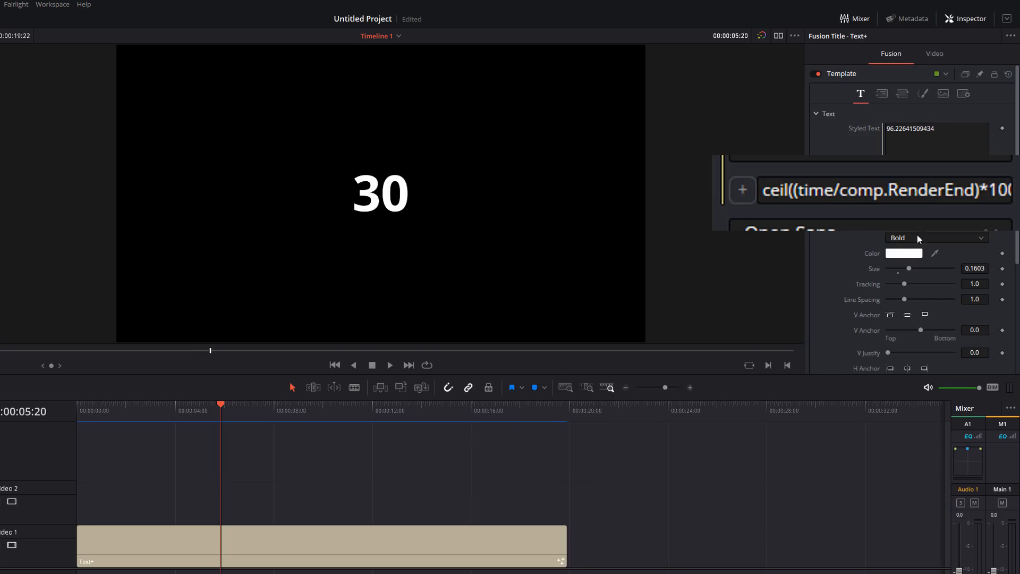
left_click(335, 365)
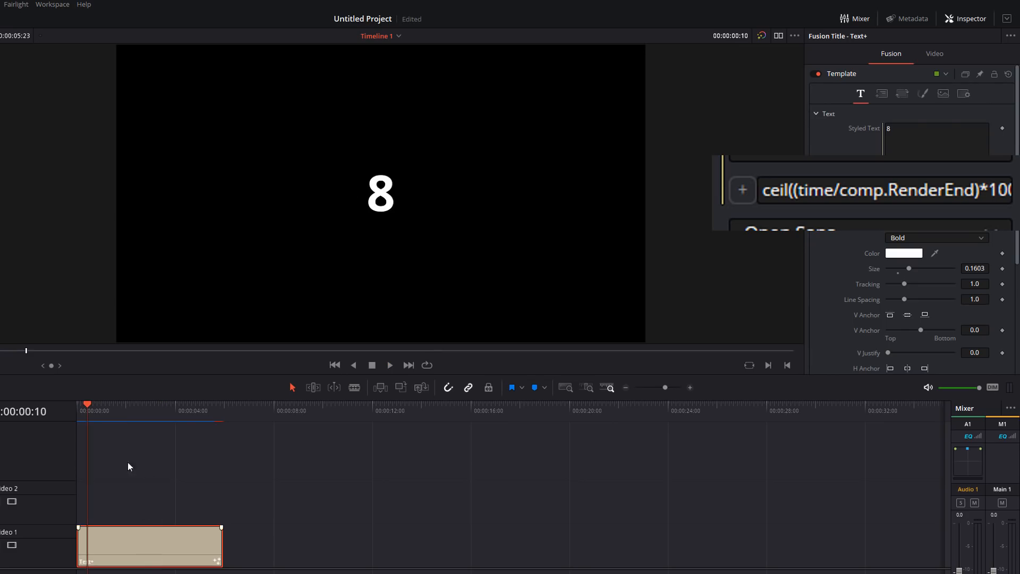
left_click(389, 365)
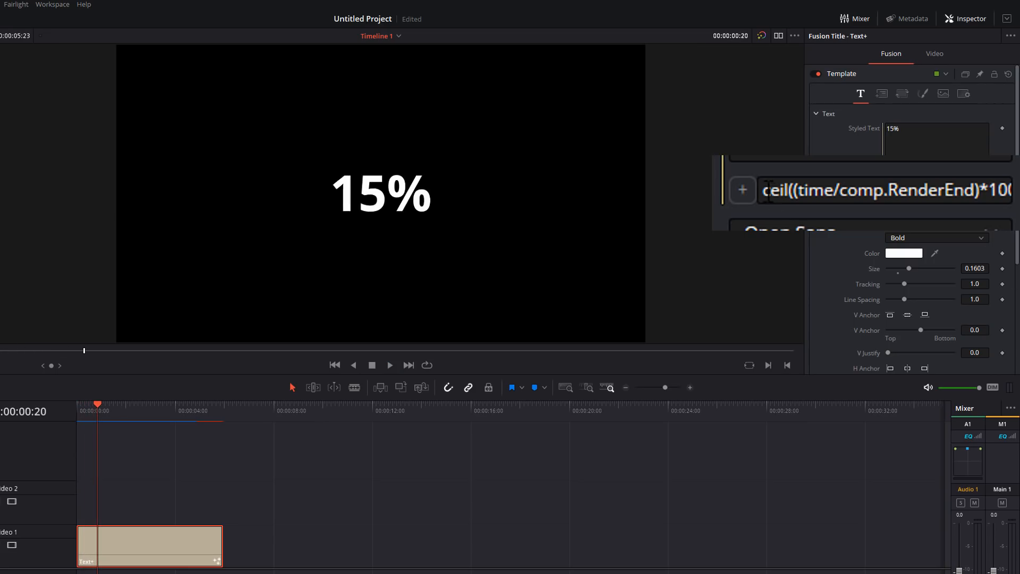
- Prepend "Progress: " to the expression so the title reads Progress: 0% at the start
left_click(884, 190)
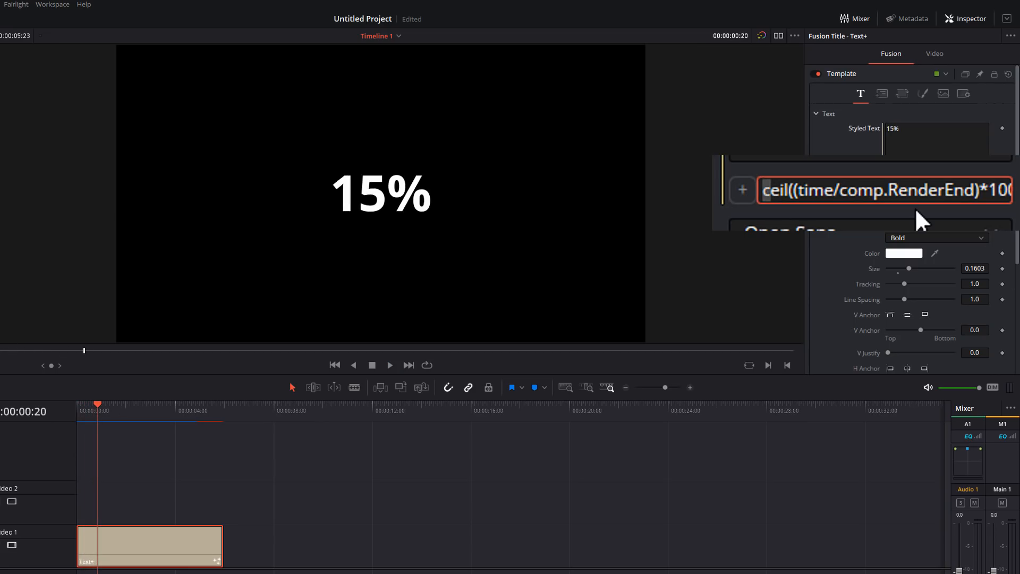
type("\"")
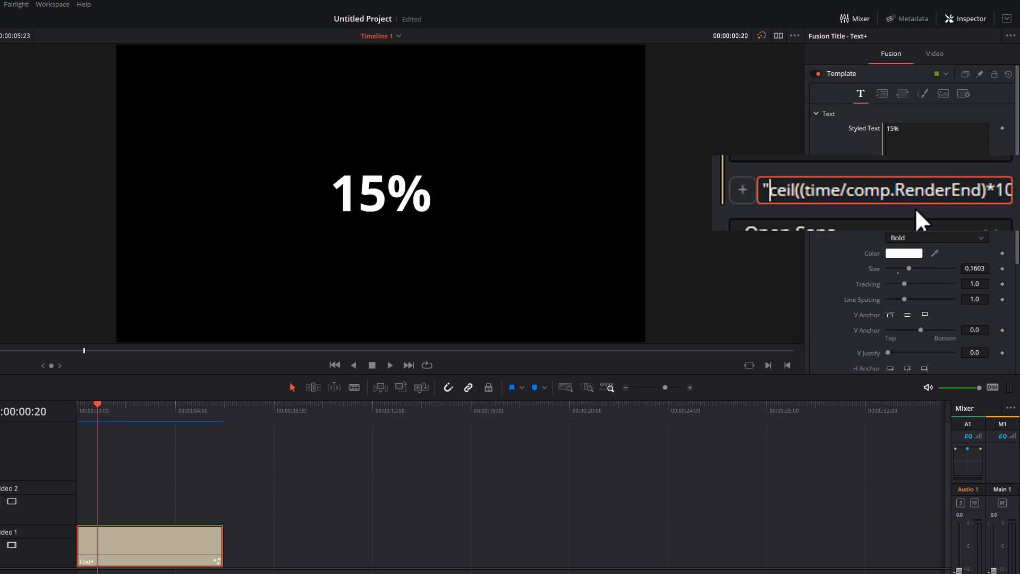
type("Progress: \" ..")
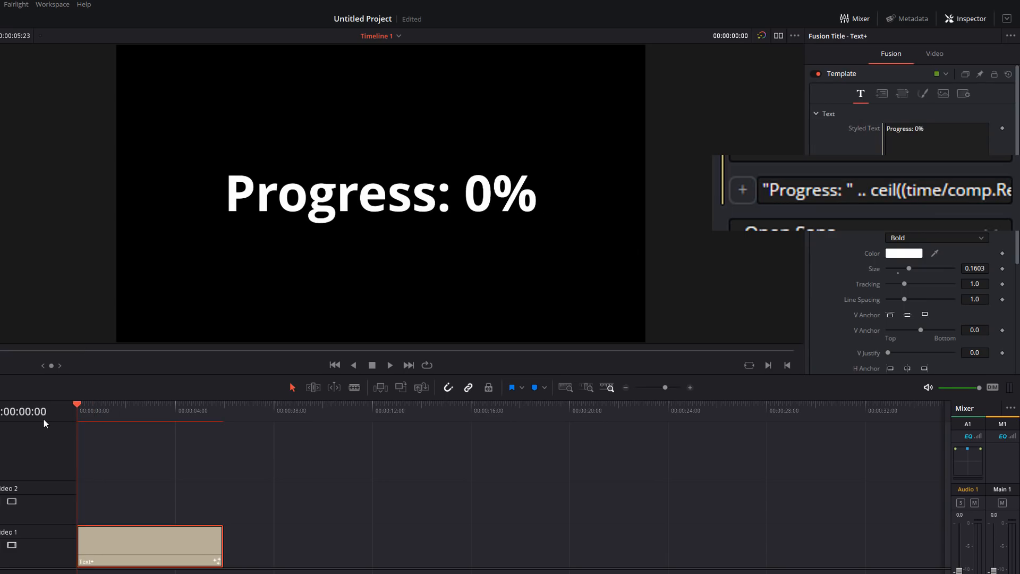
mouse_move(10, 421)
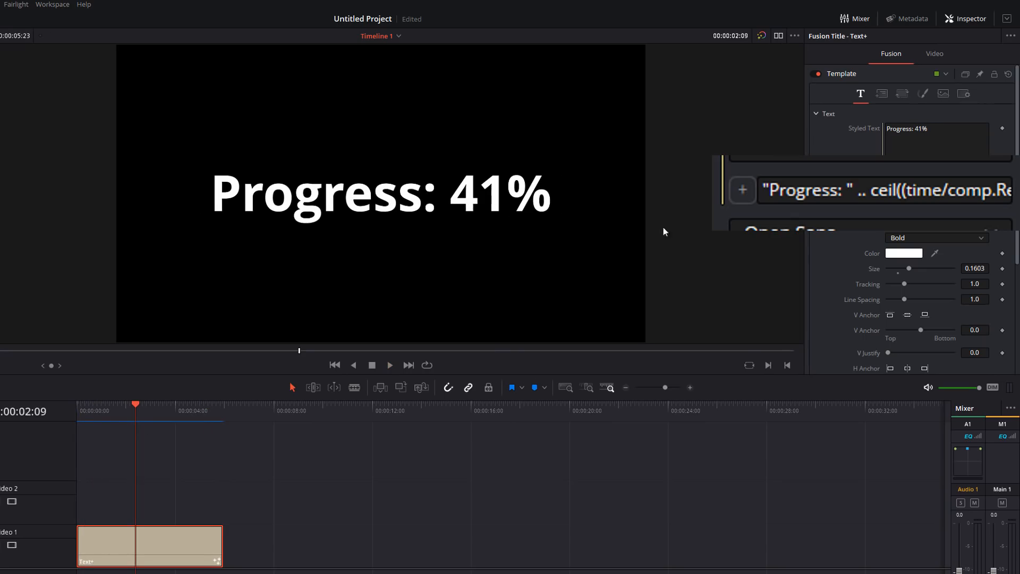
mouse_move(435, 254)
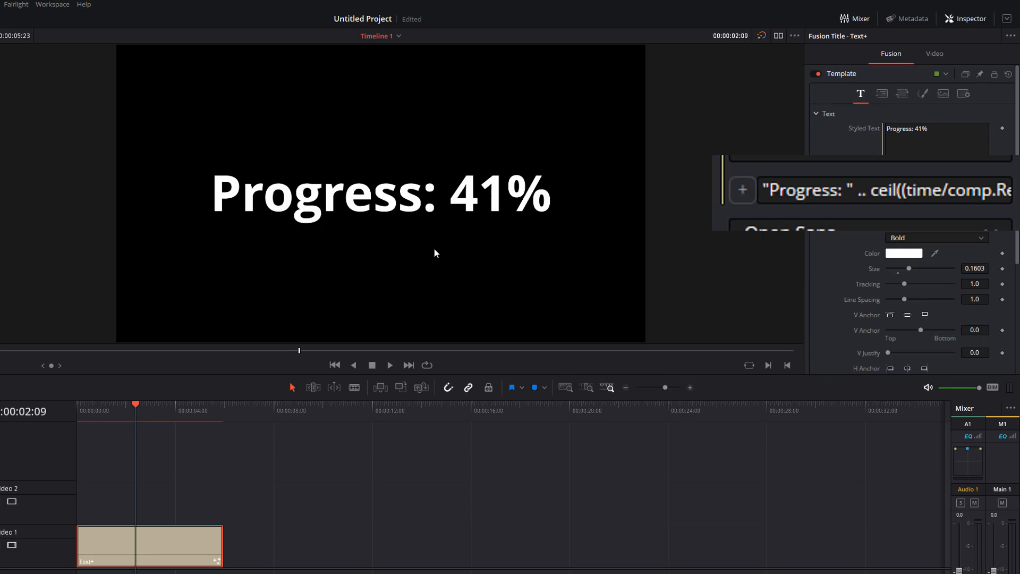
- Replace the Styled Text expression with 1-time/comp.RenderEnd
left_click(878, 190)
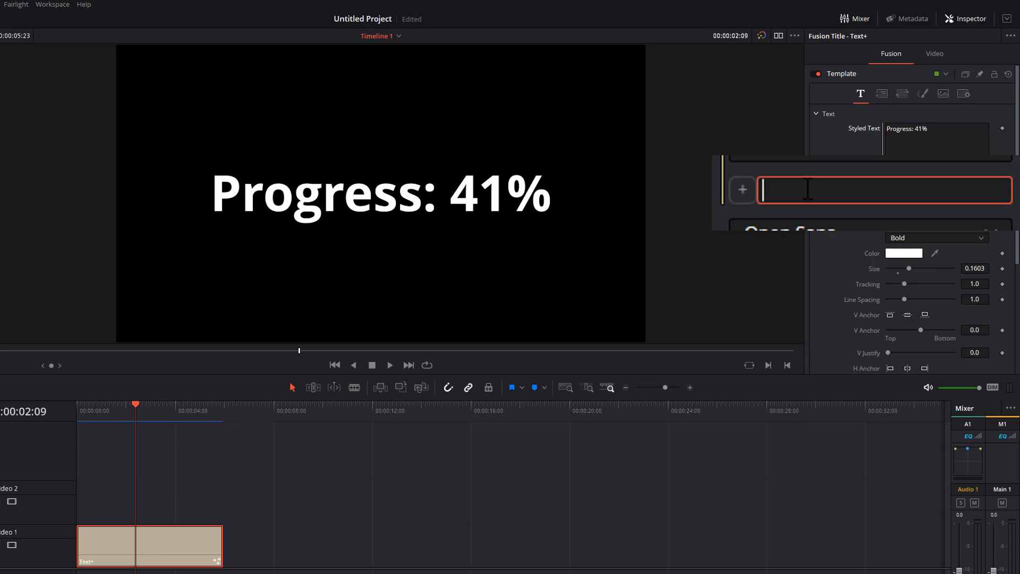
type("t")
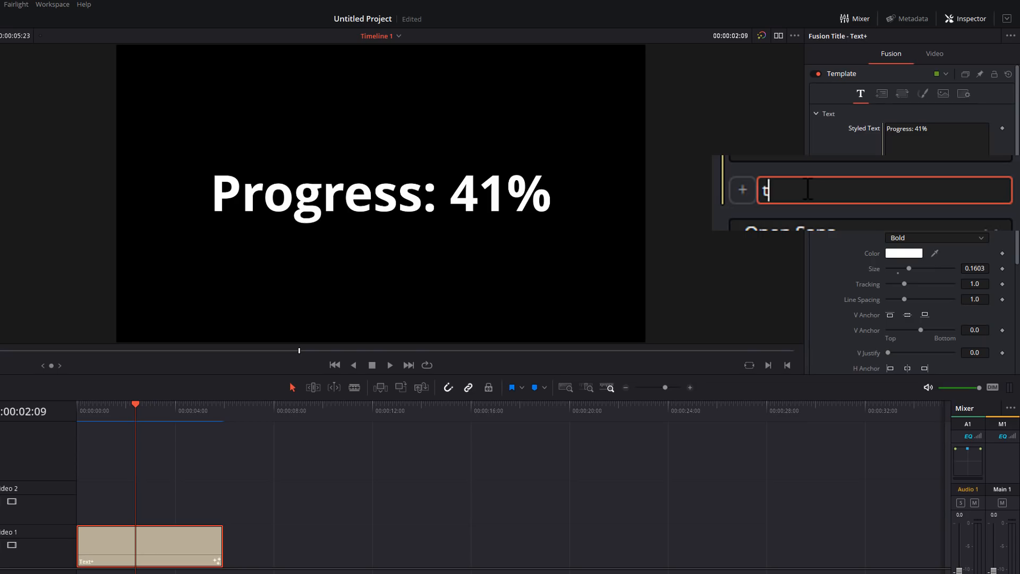
type("ime/")
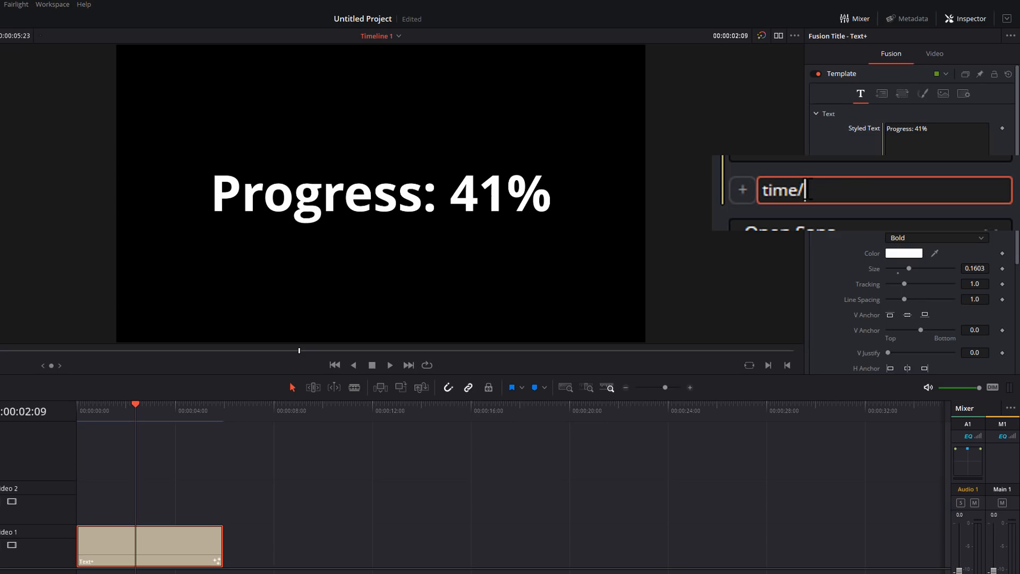
type("comp.R")
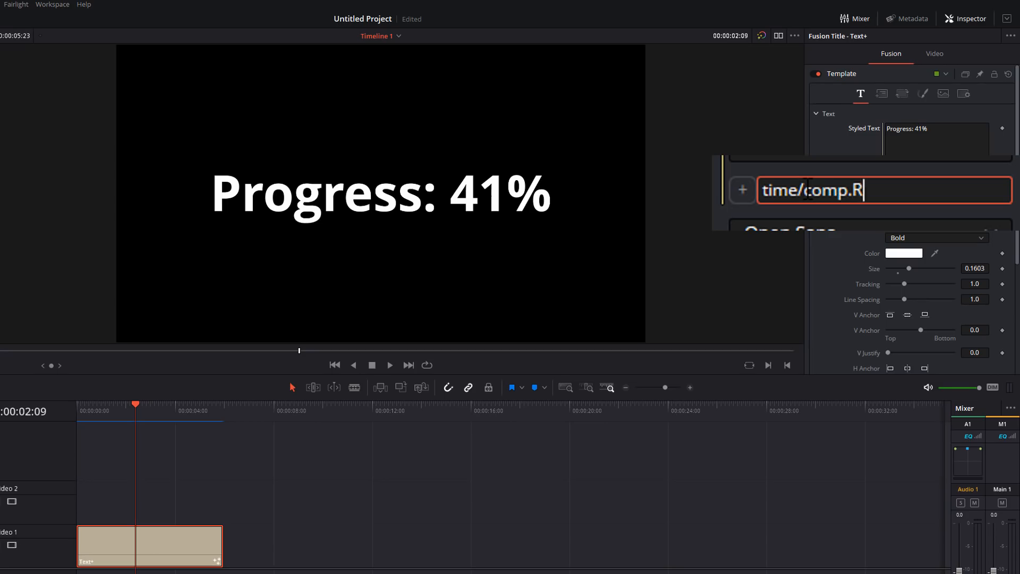
type("enderEnd")
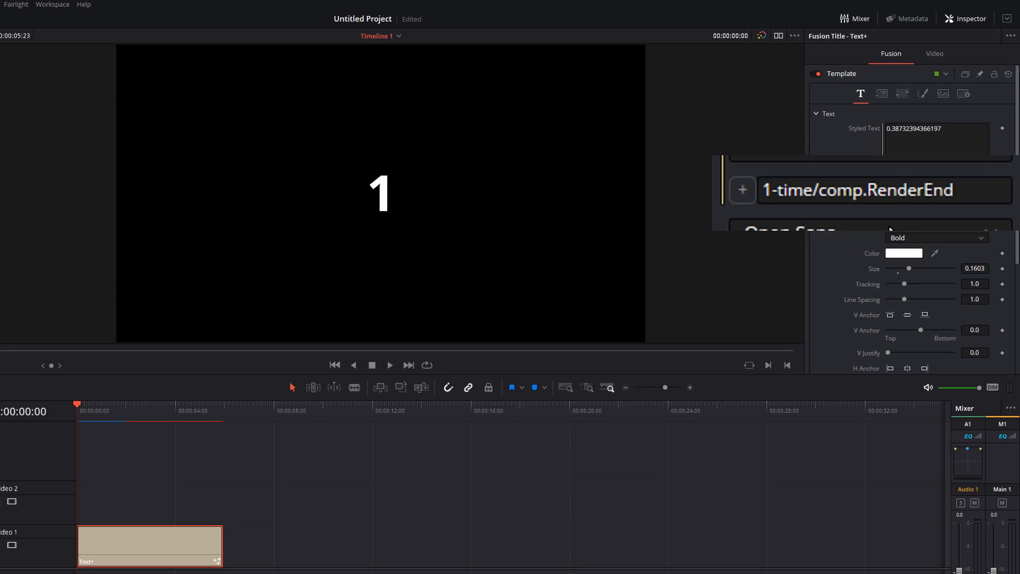
- Scrub to one second, near the end and near the start to confirm the value falls from 1
left_click(388, 365)
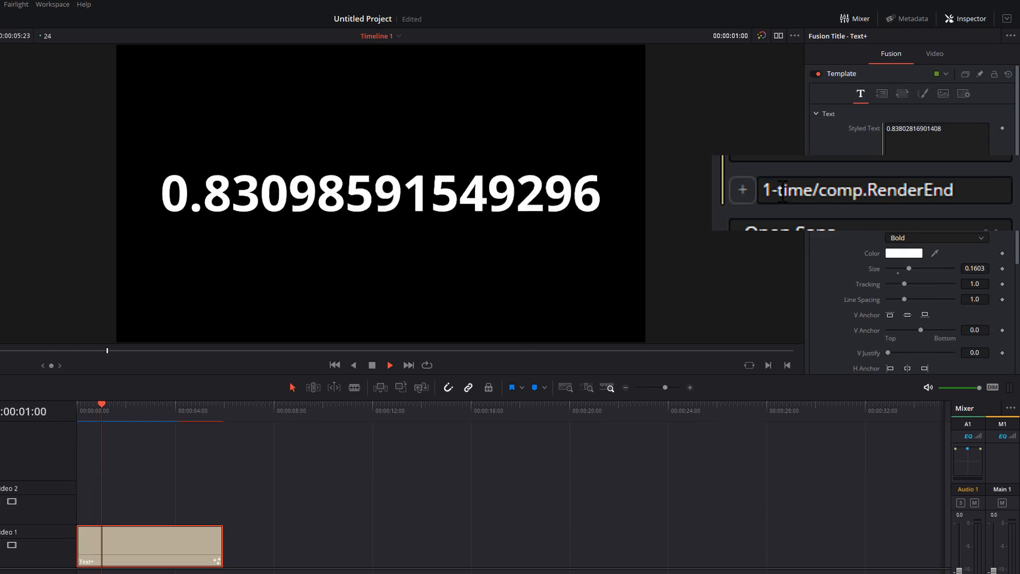
left_click(207, 404)
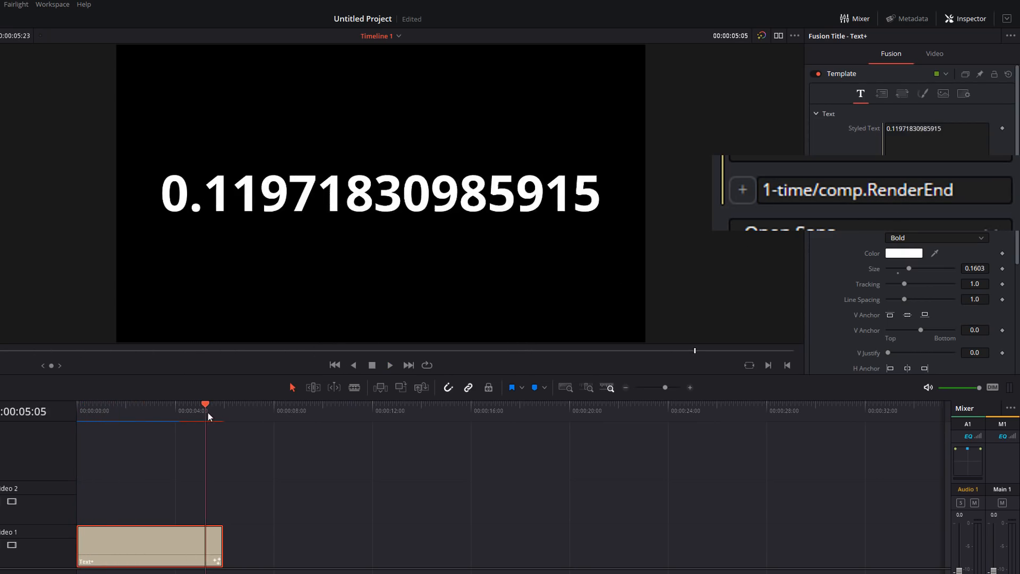
left_click(335, 365)
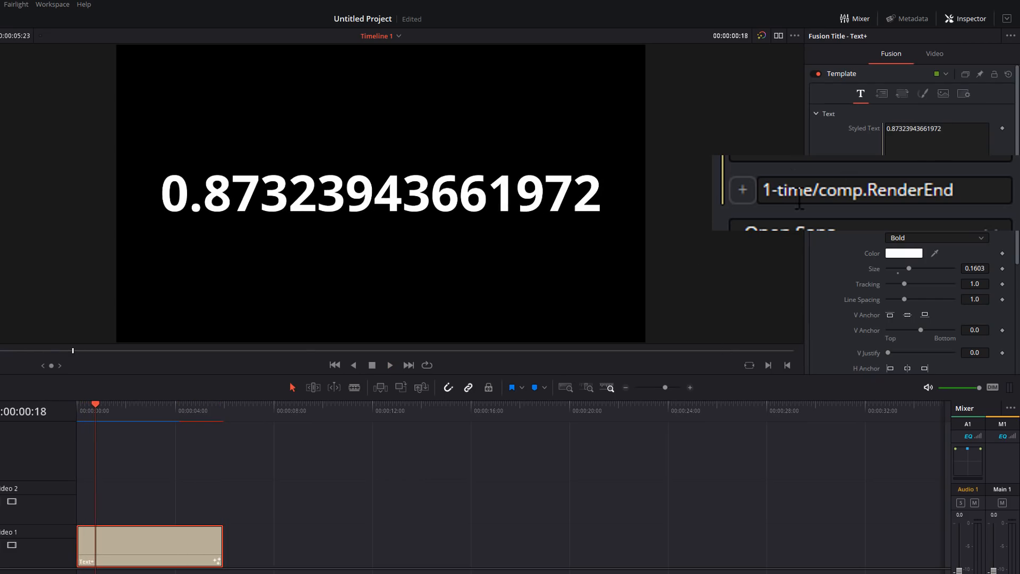
left_click(882, 189)
type("(")
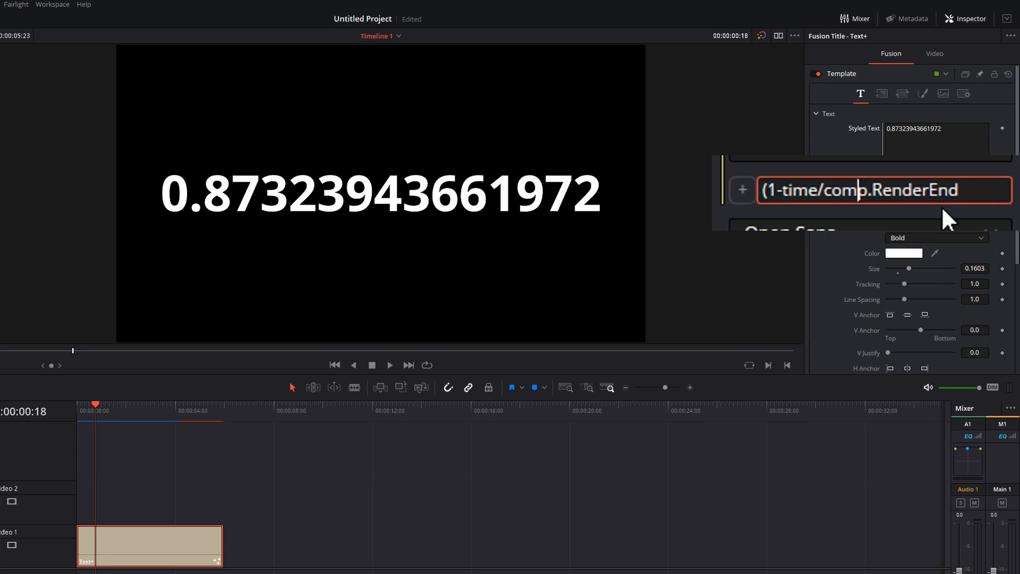
- Multiply by 100 inside ceil so the title reads Progress: 84 at one second
type("*")
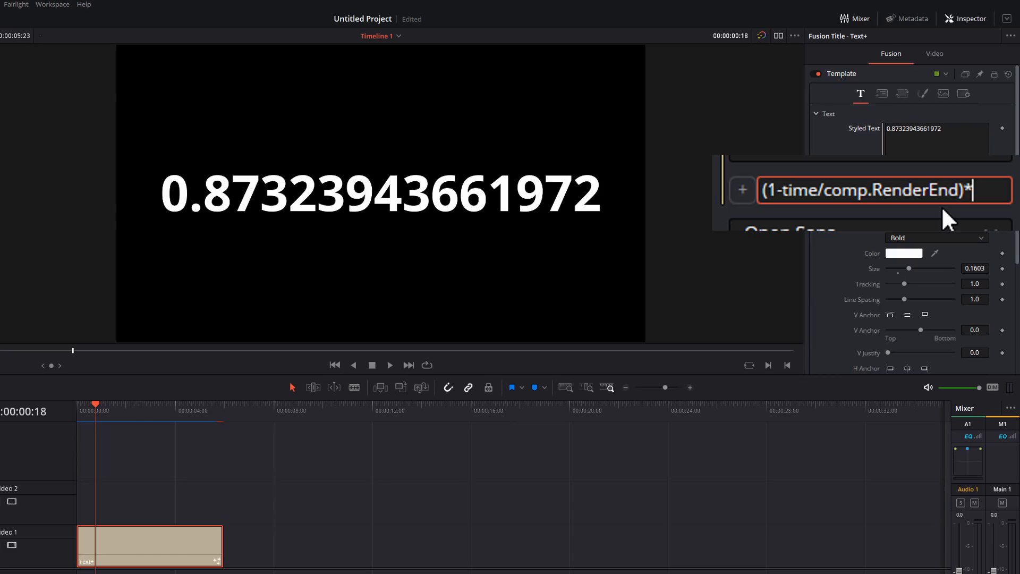
type("100")
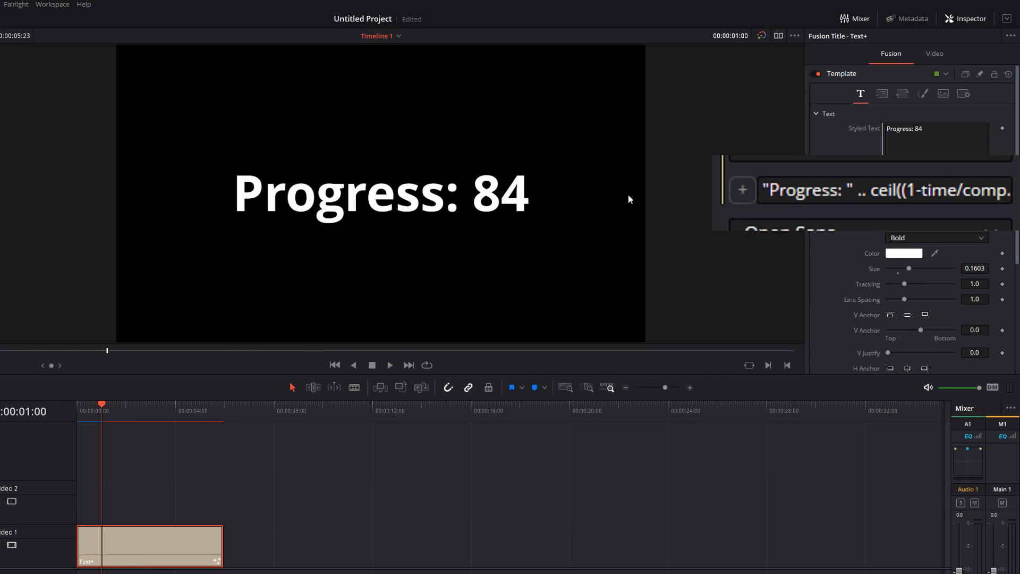
- Add a trailing percent sign to the expression and check the countdown about 32 seconds in
left_click(881, 190)
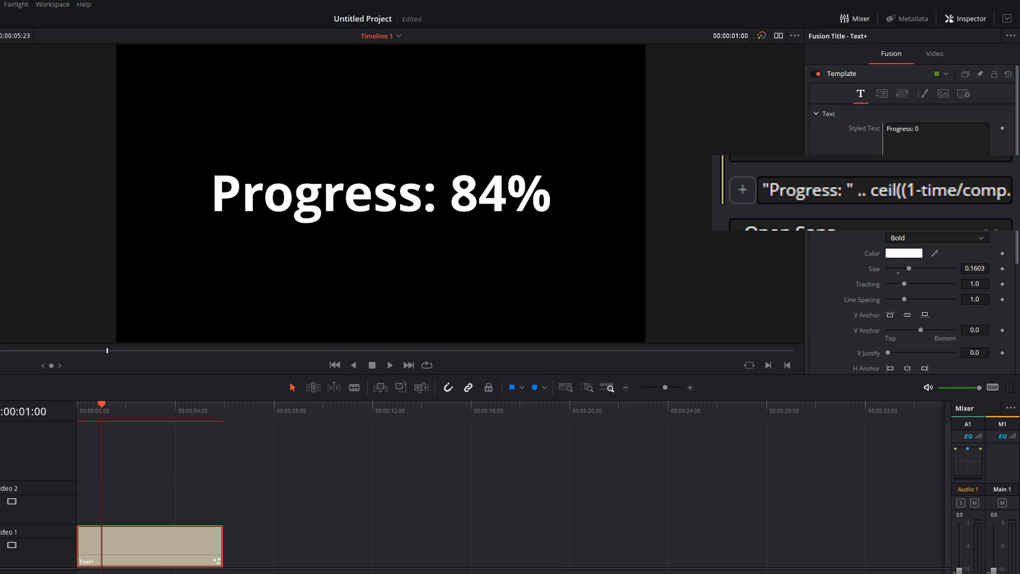
mouse_move(61, 381)
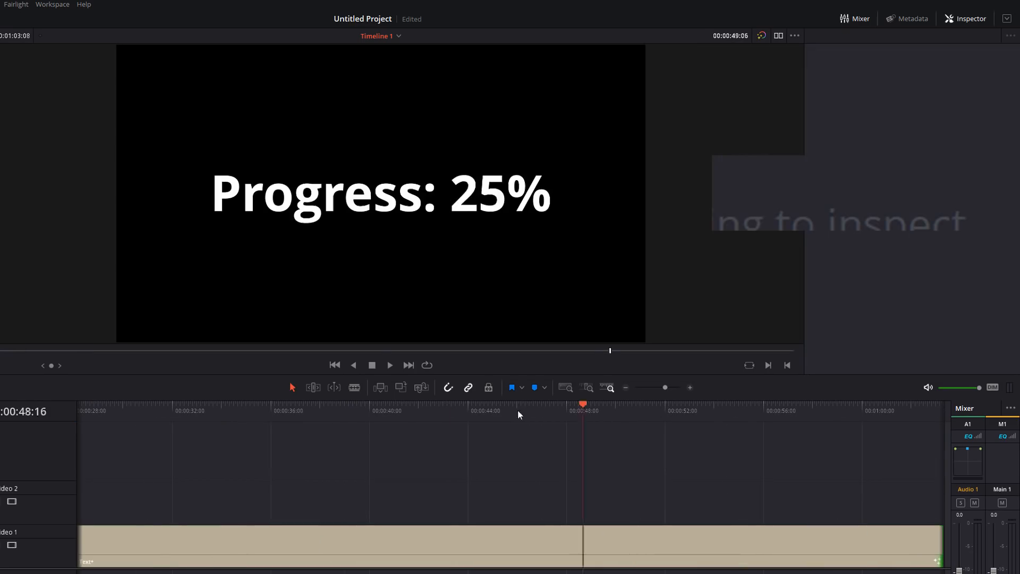
left_click(189, 409)
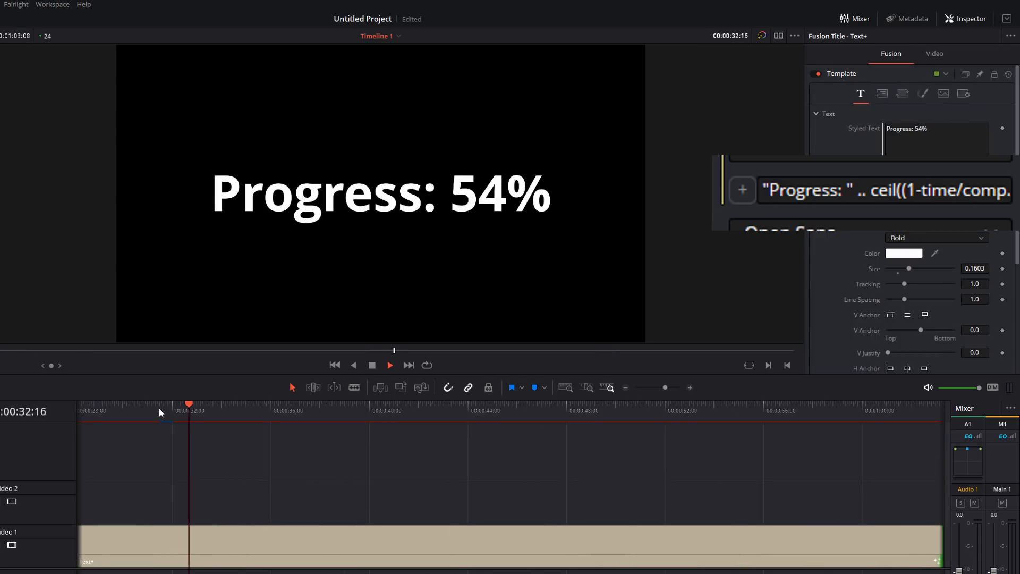